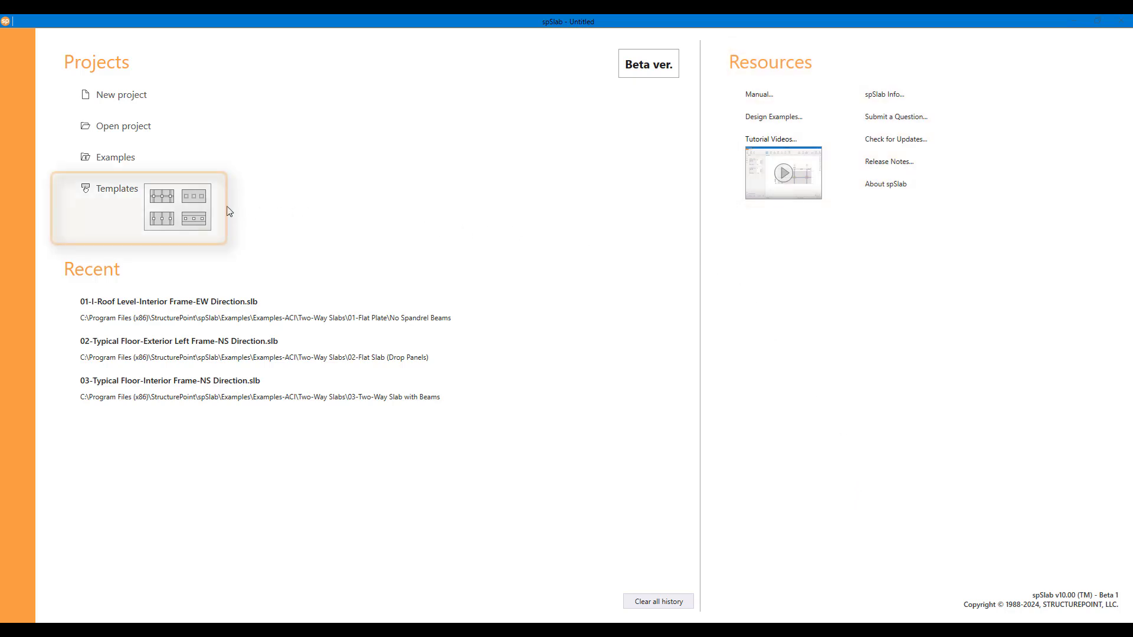
Browse the flat slab templates and dismiss them without choosing one
left_click(117, 188)
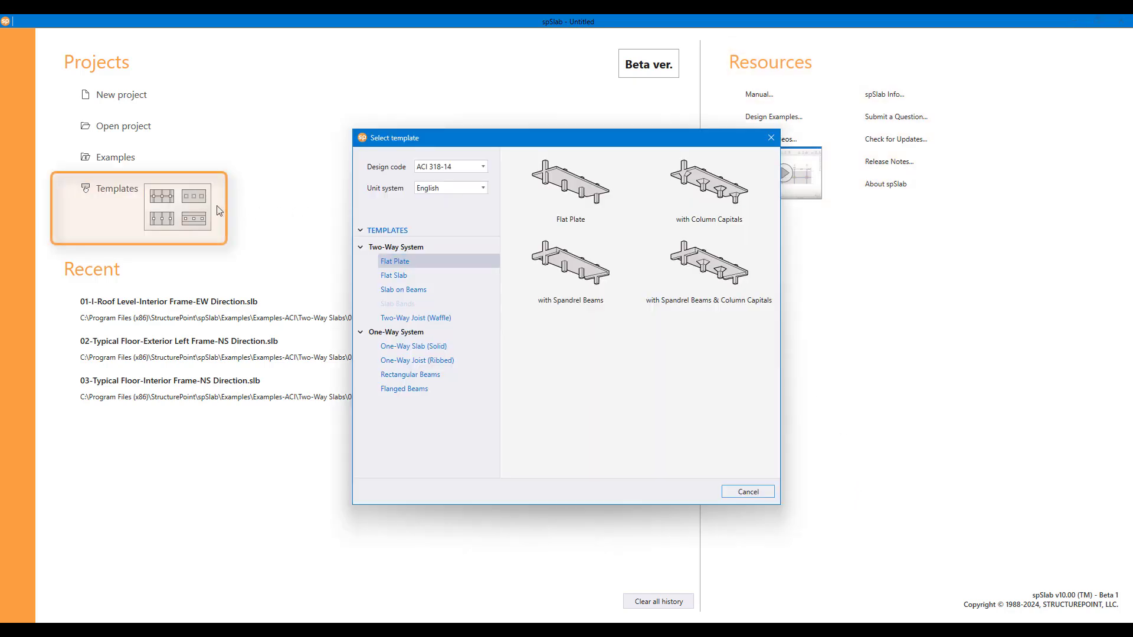
left_click(395, 275)
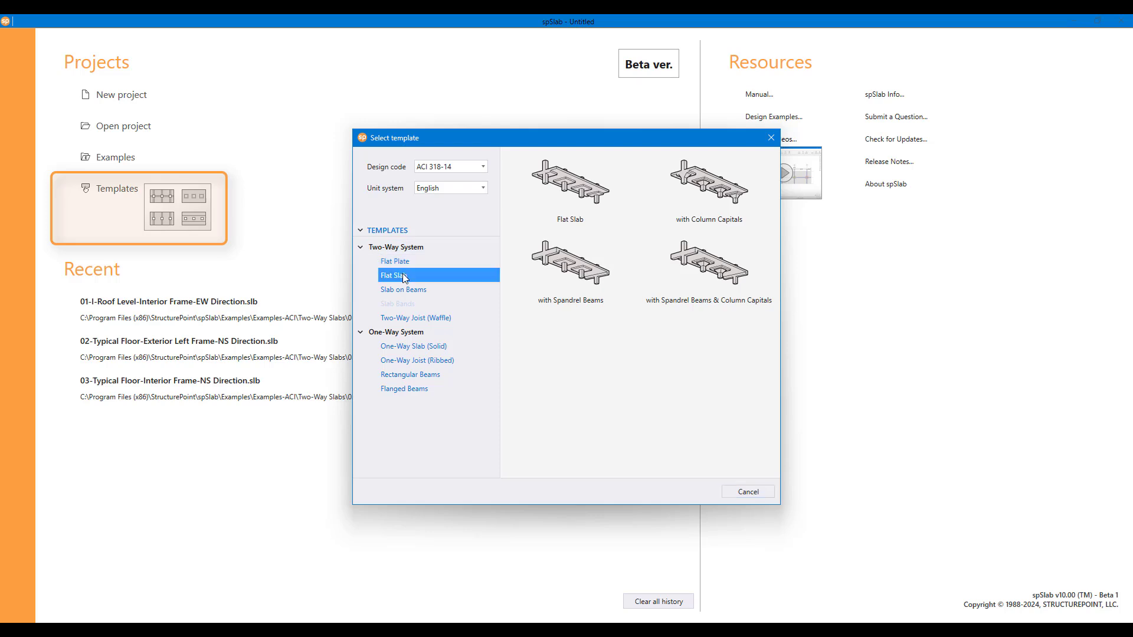
left_click(415, 317)
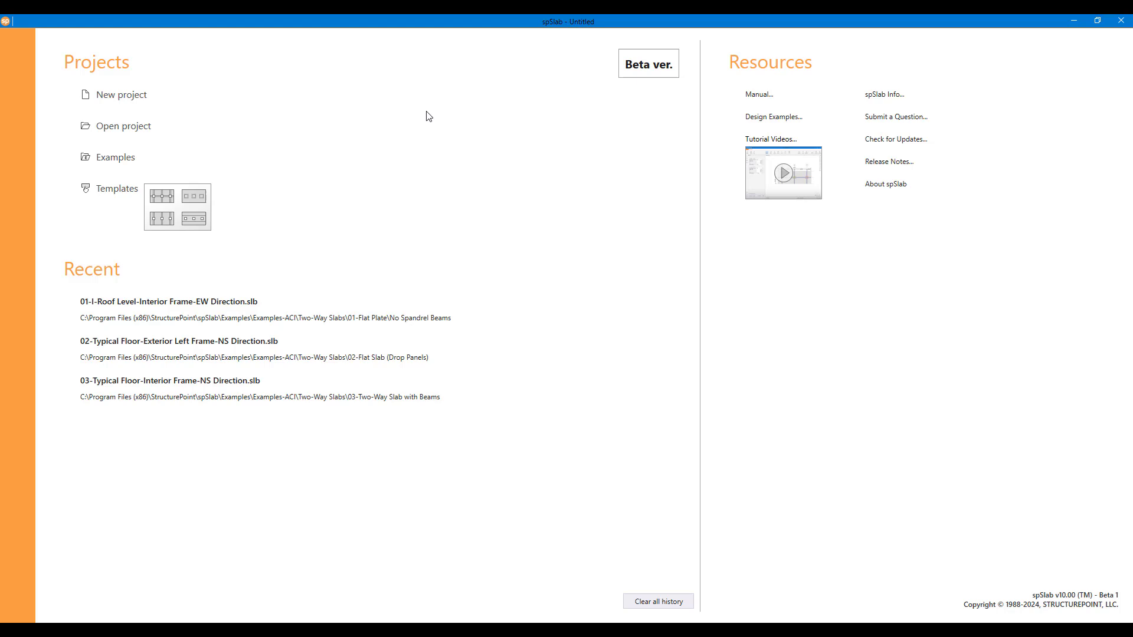
Start an empty new project and set the column f'c to 6.00 ksi
left_click(121, 95)
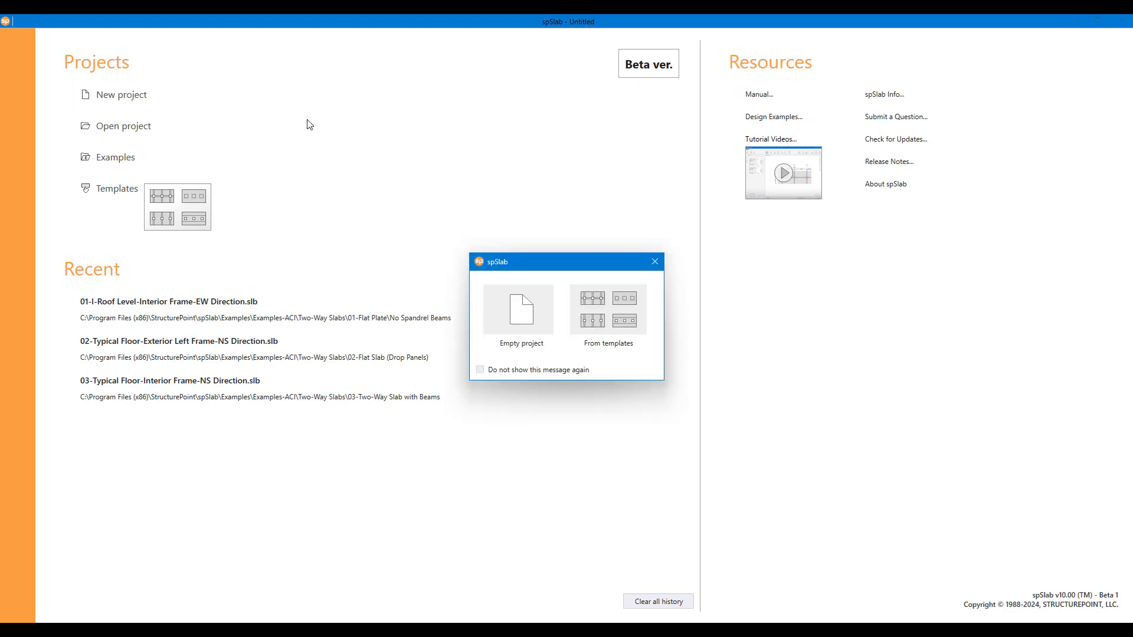
left_click(654, 262)
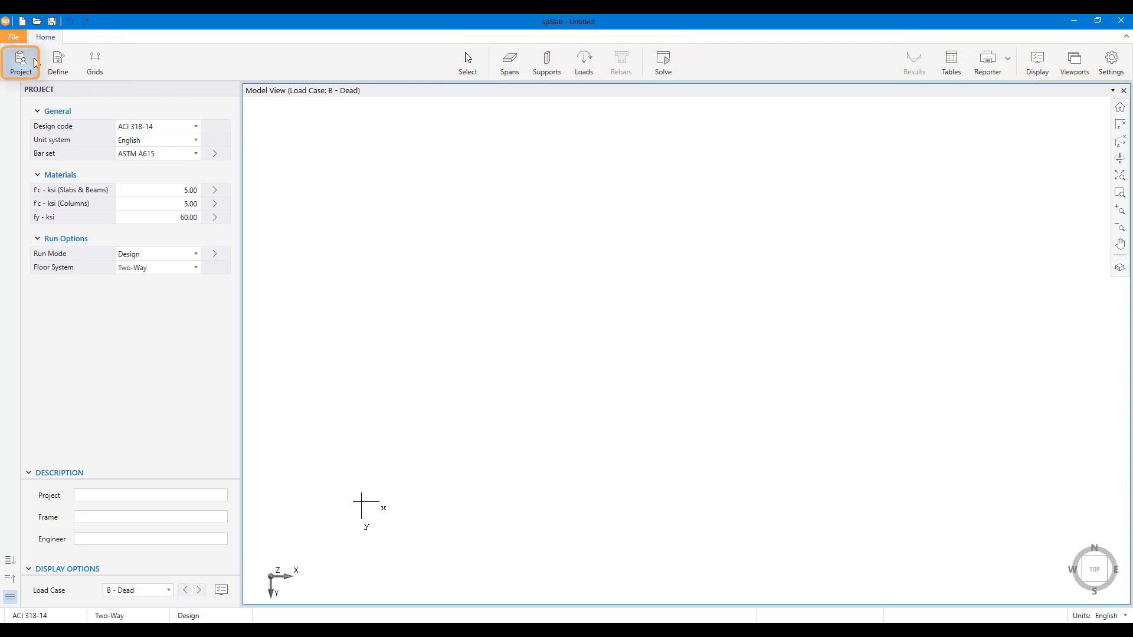
mouse_move(21, 61)
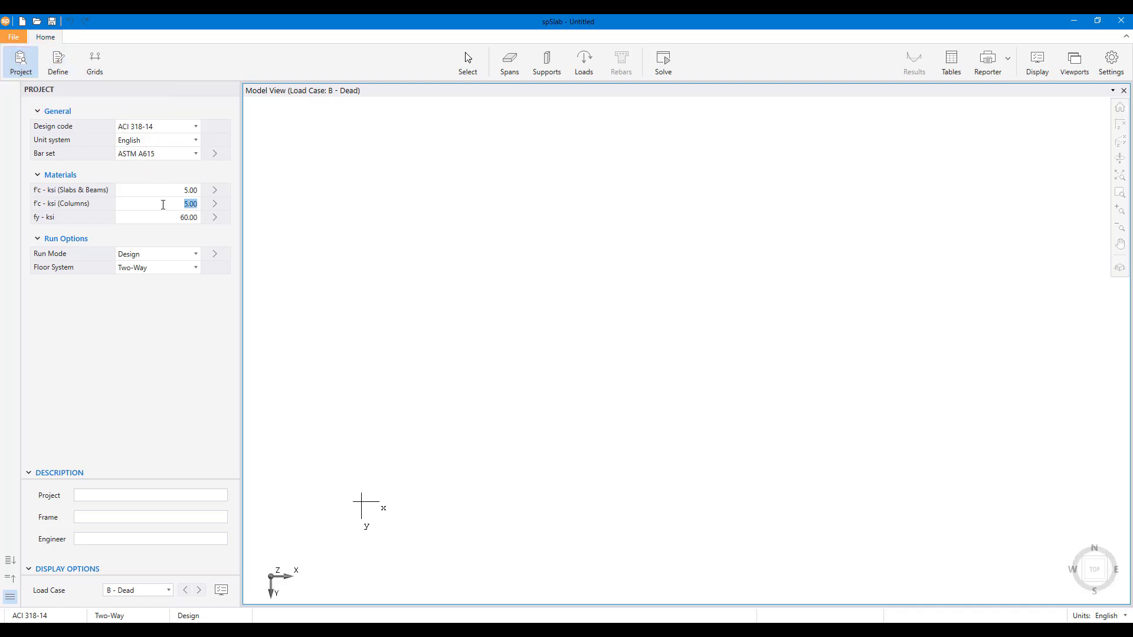
type("6.00")
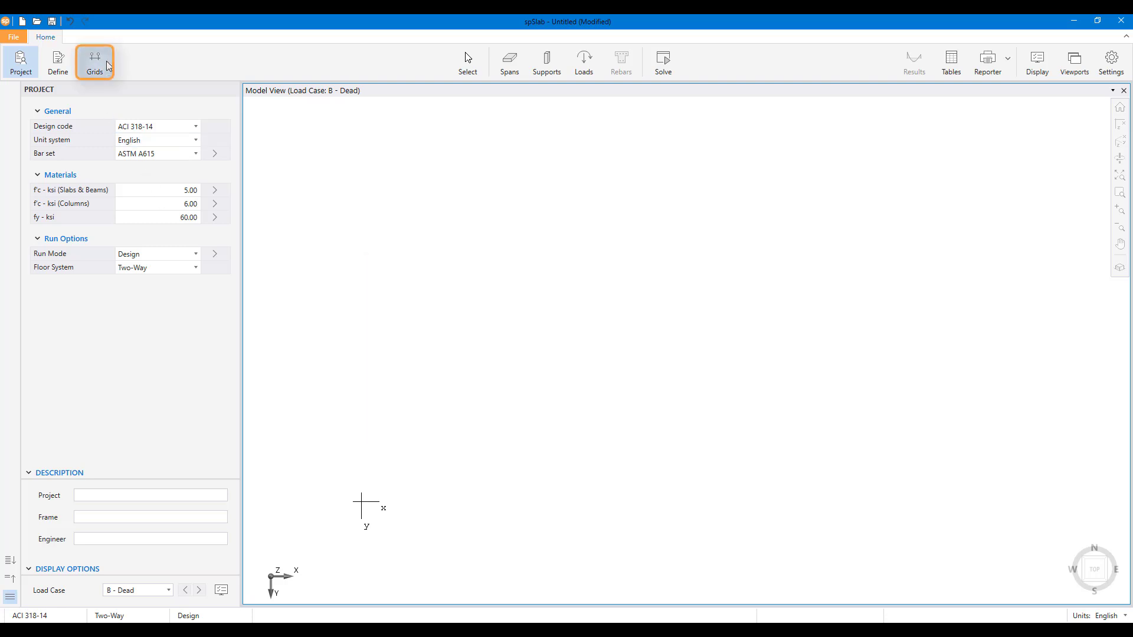
Generate three 30 ft spans for an interior frame with supports S1 to S4
left_click(94, 61)
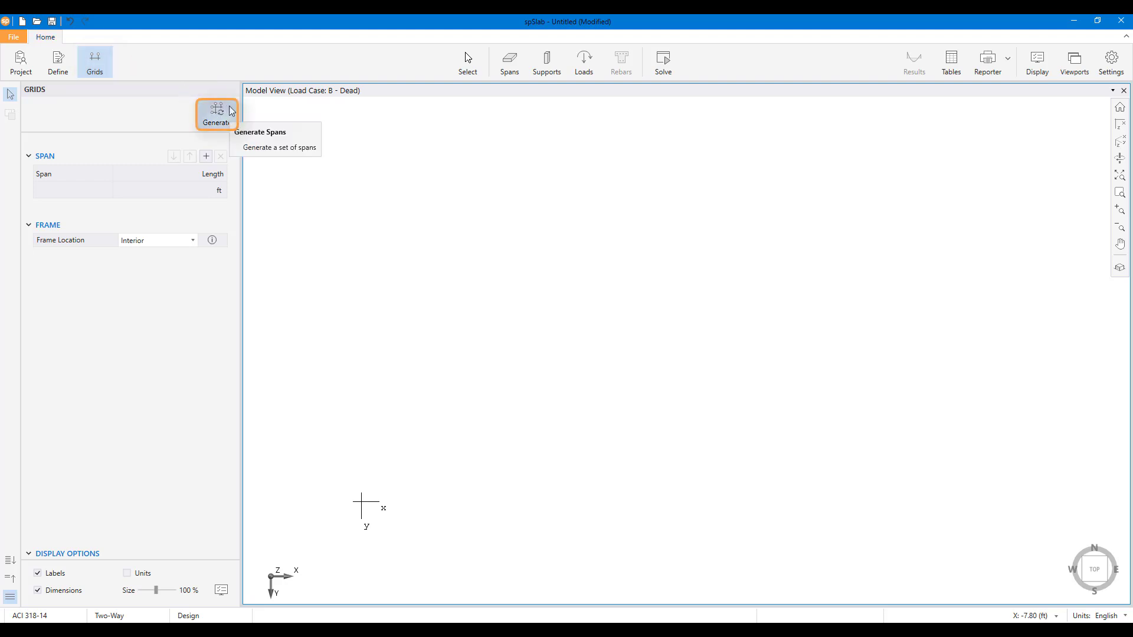
left_click(215, 112)
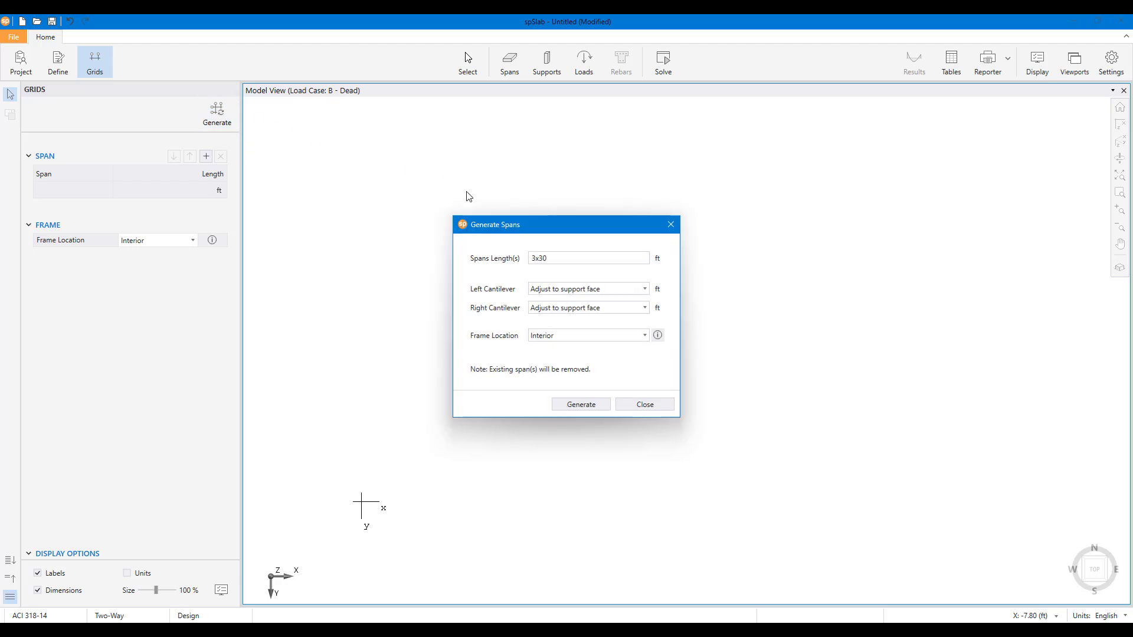
left_click(657, 335)
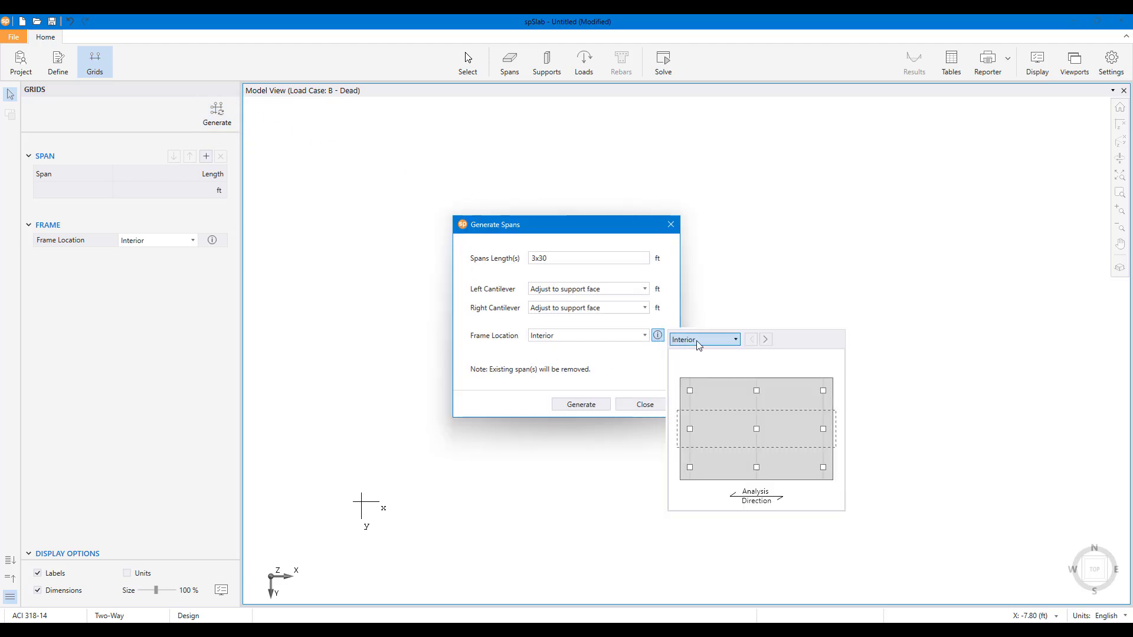
left_click(765, 338)
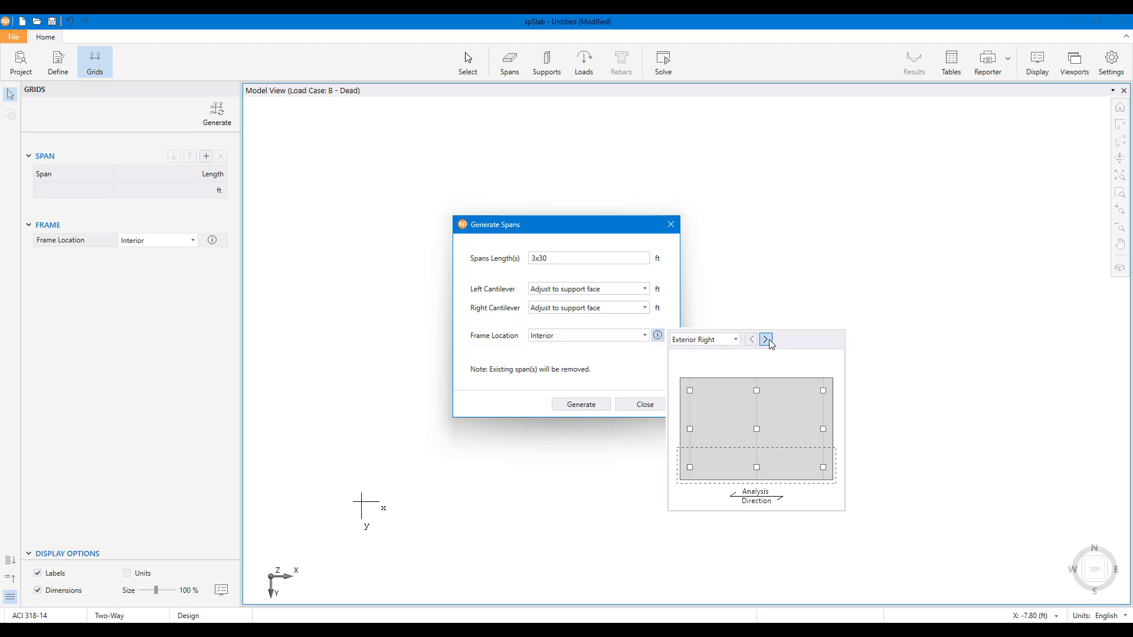
left_click(700, 338)
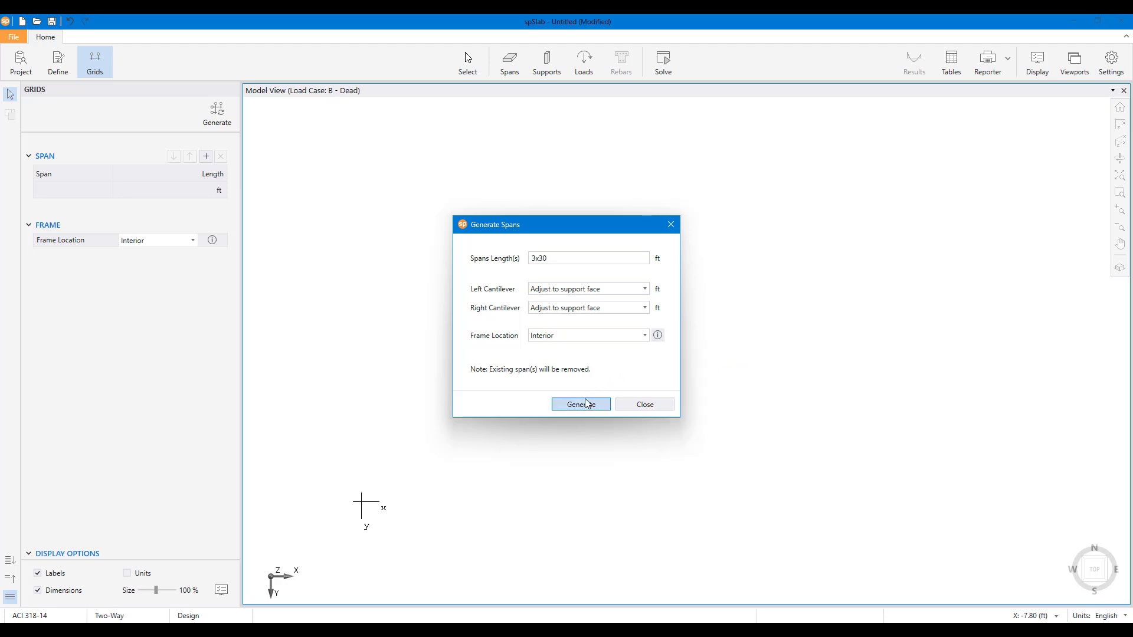
left_click(579, 404)
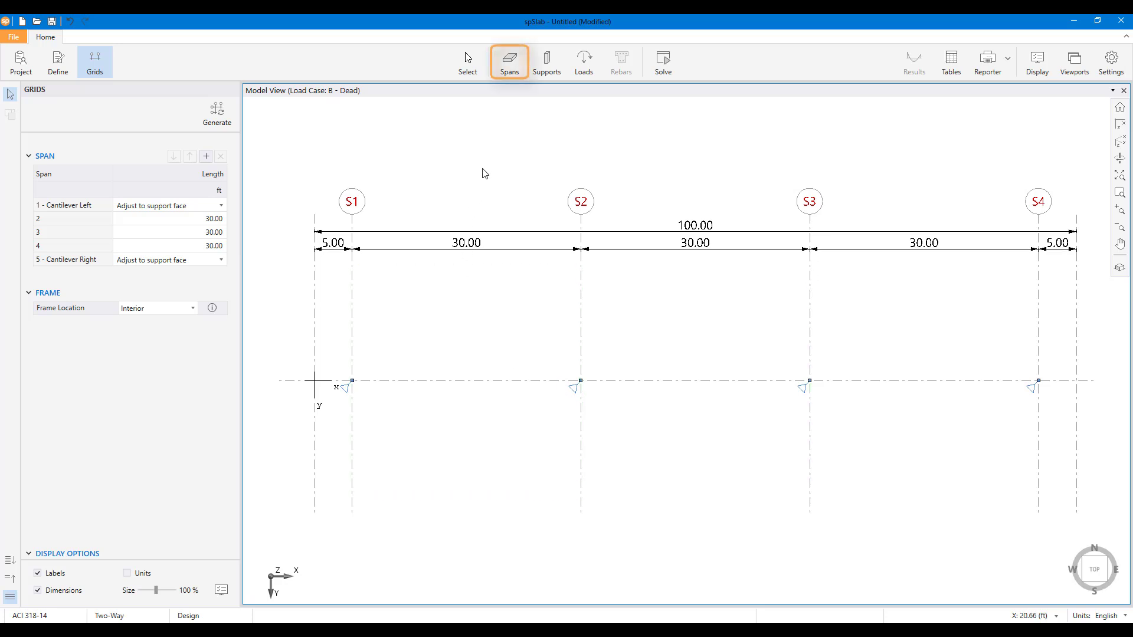
mouse_move(510, 61)
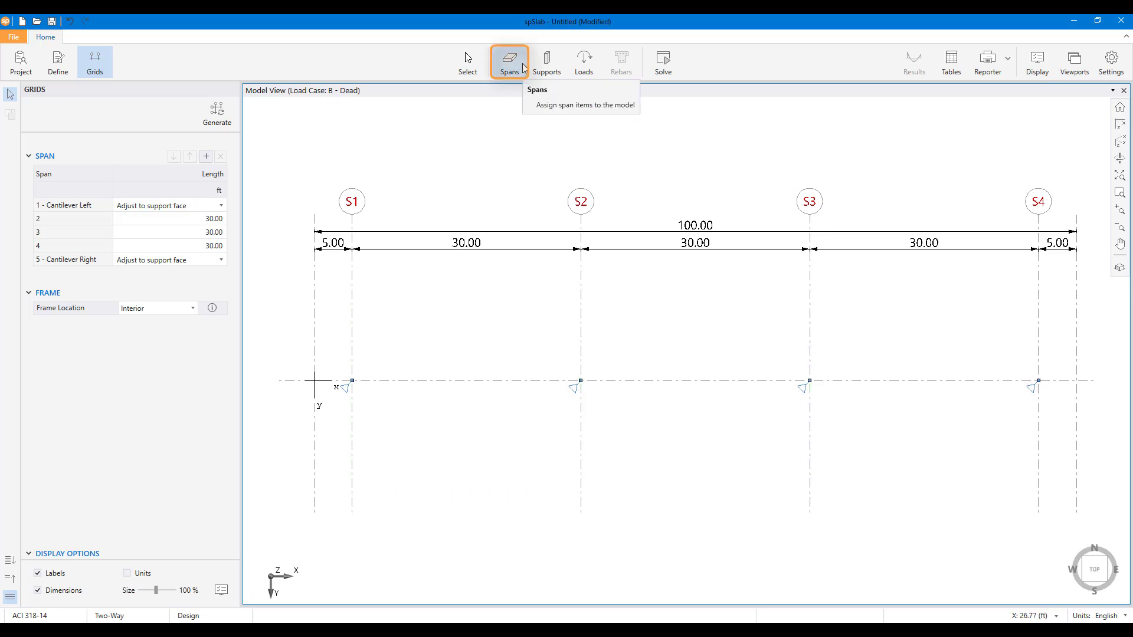
Assign a 10 in thick slab with 15 ft widths on each side to all spans
left_click(508, 60)
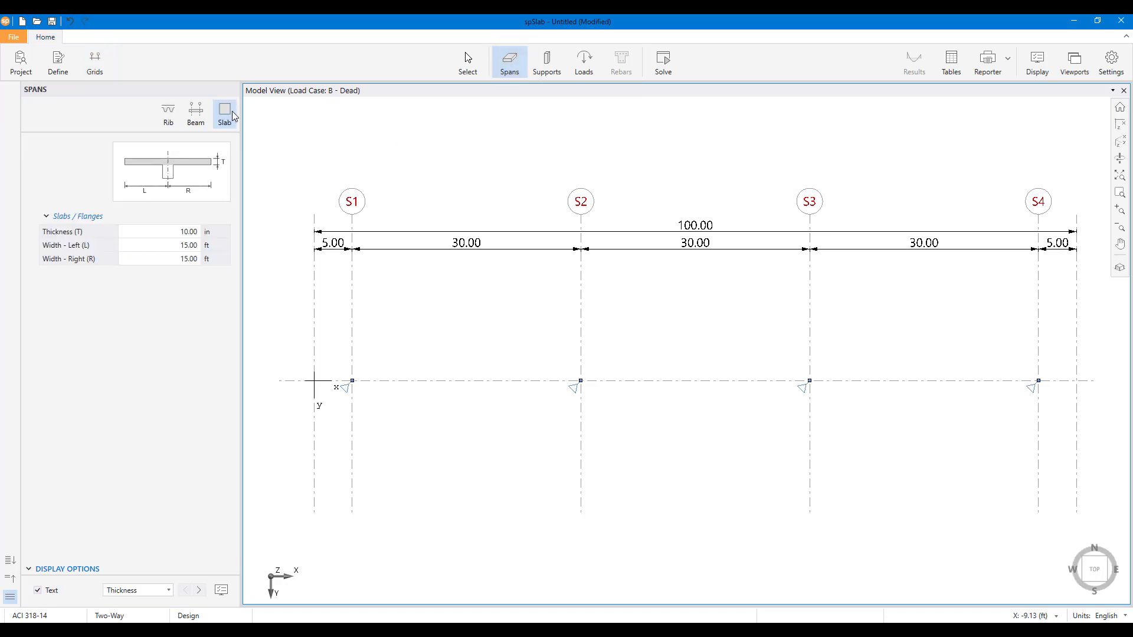
mouse_move(220, 214)
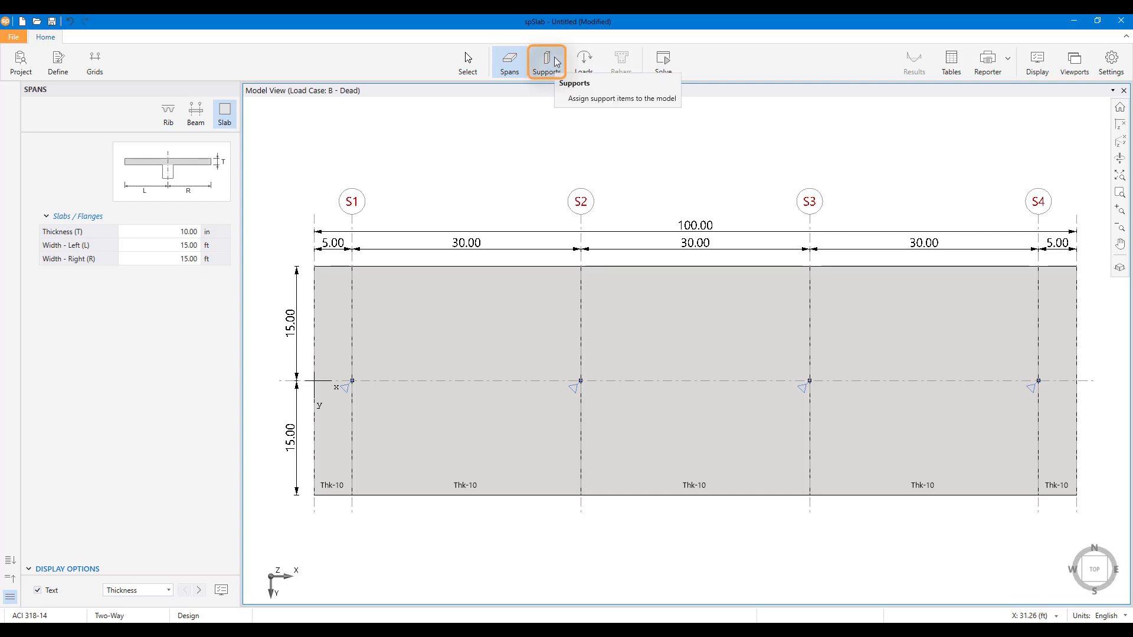
Assign 20 in square, 13 ft columns above and below all supports and regenerate spans to the column faces
left_click(545, 60)
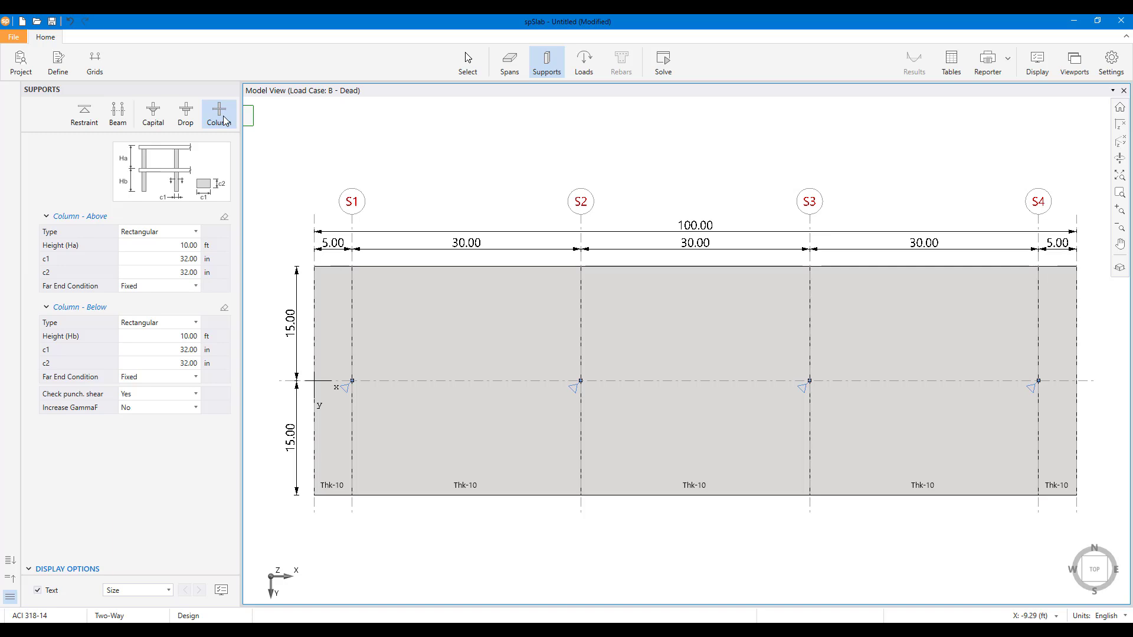
left_click(186, 245)
type("13")
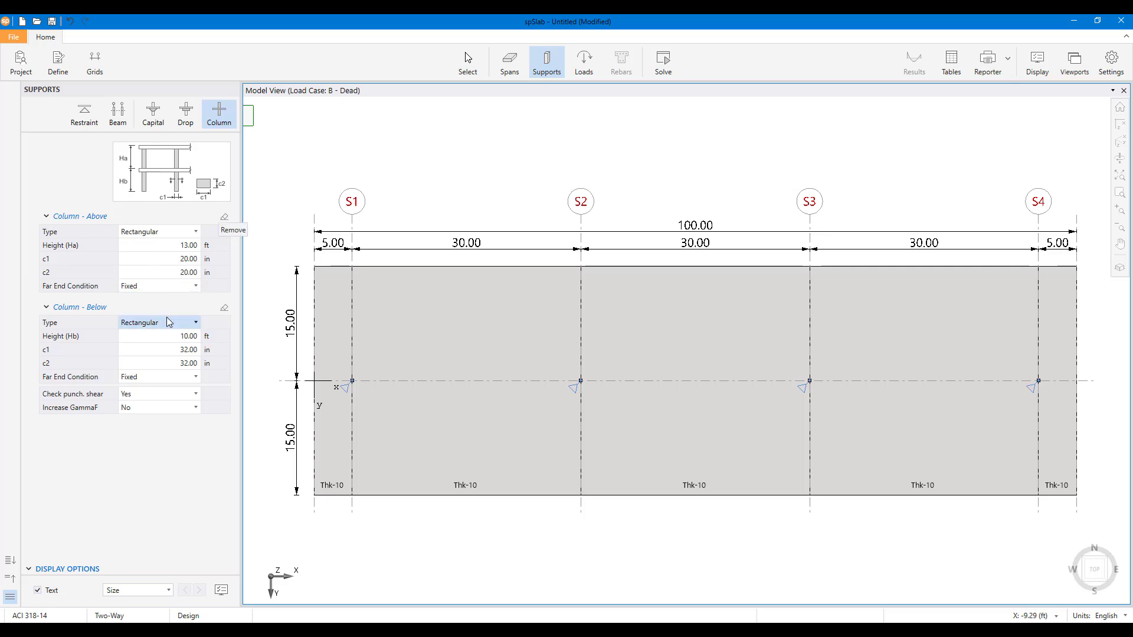
left_click(156, 322)
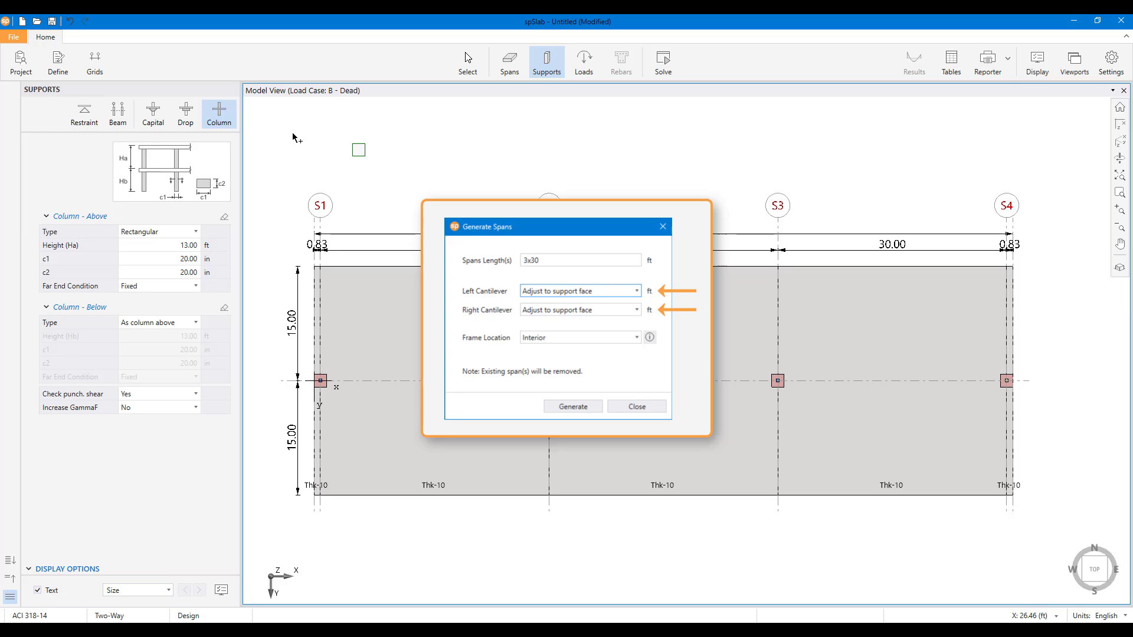
left_click(571, 405)
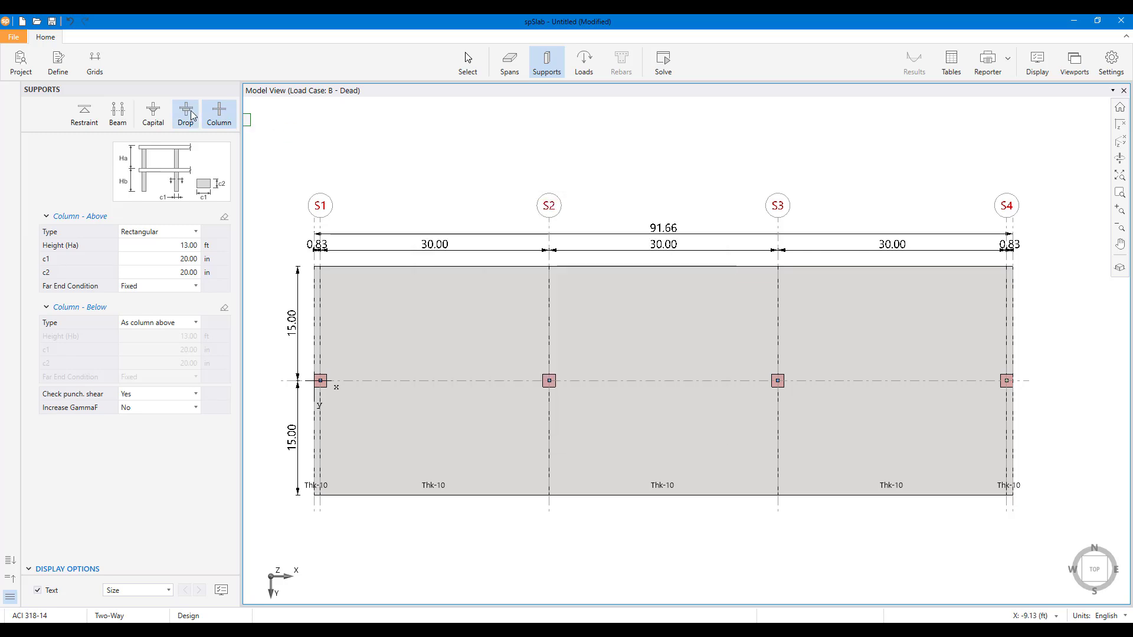
mouse_move(185, 115)
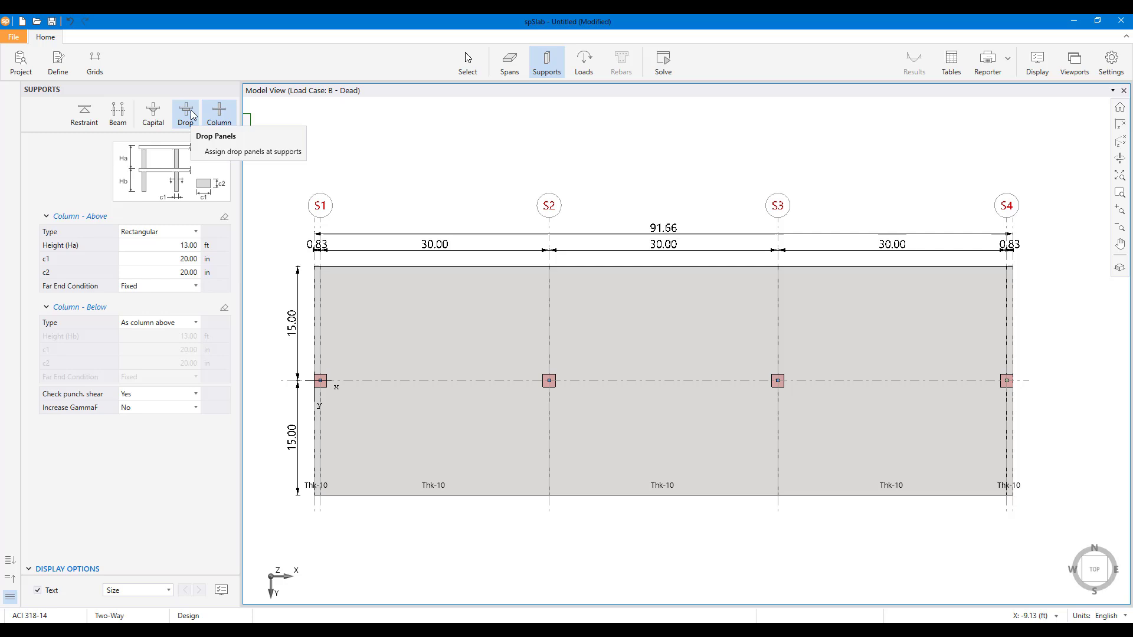
Assign standard 4 in thick drop panels to all four supports
left_click(186, 113)
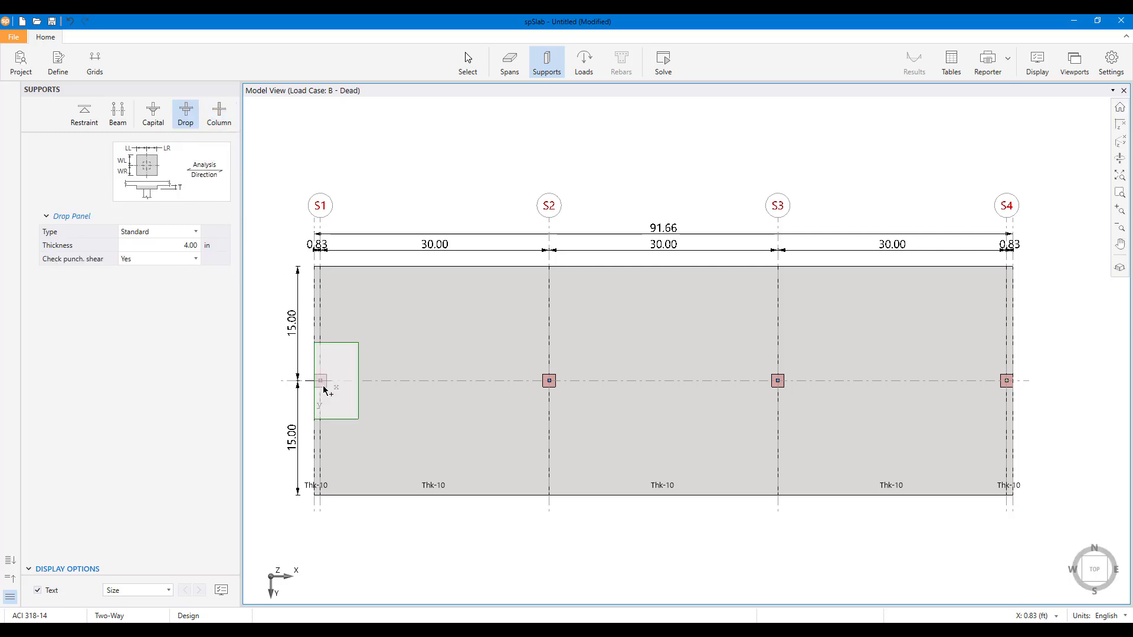
left_click_drag(324, 381, 966, 453)
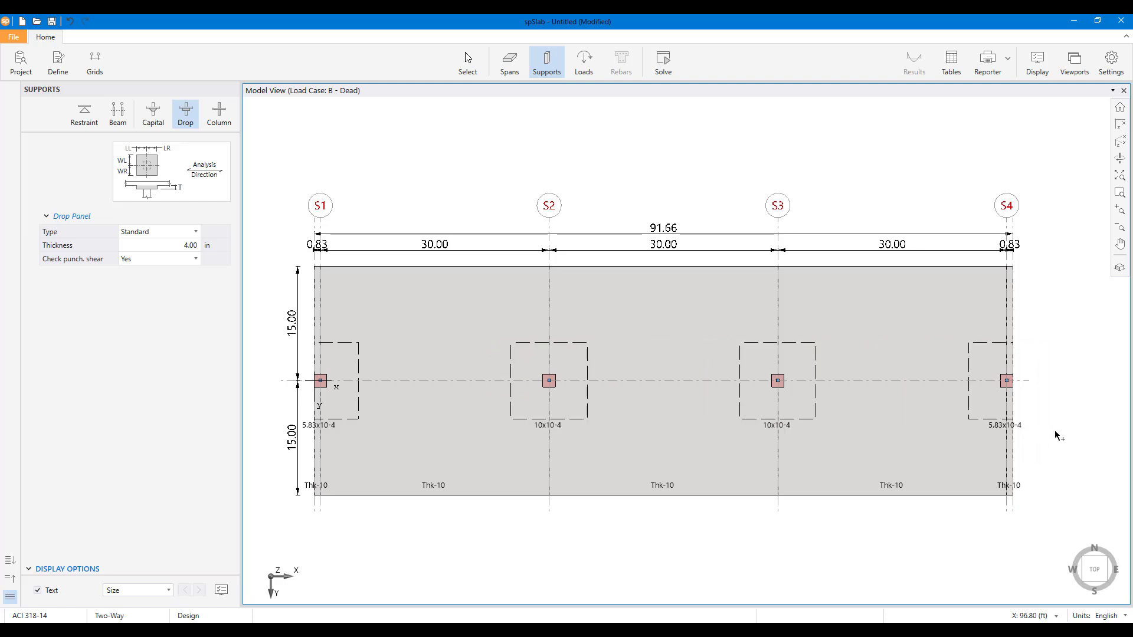
mouse_move(582, 62)
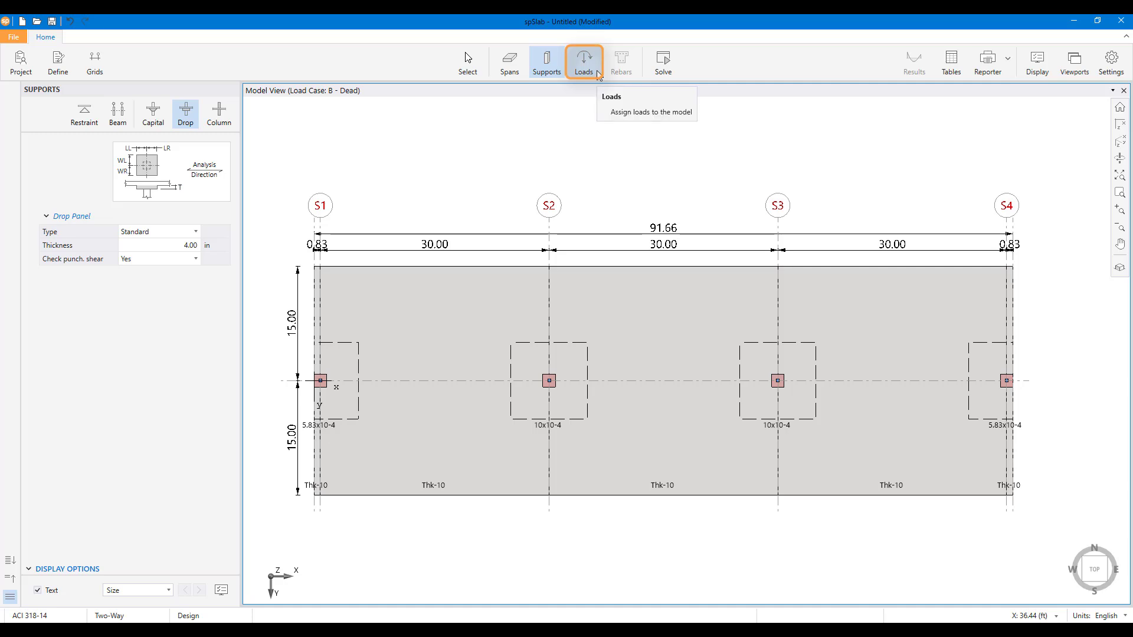
Apply a 20 psf dead area load and a 60 psf live area load over the whole slab
left_click(582, 61)
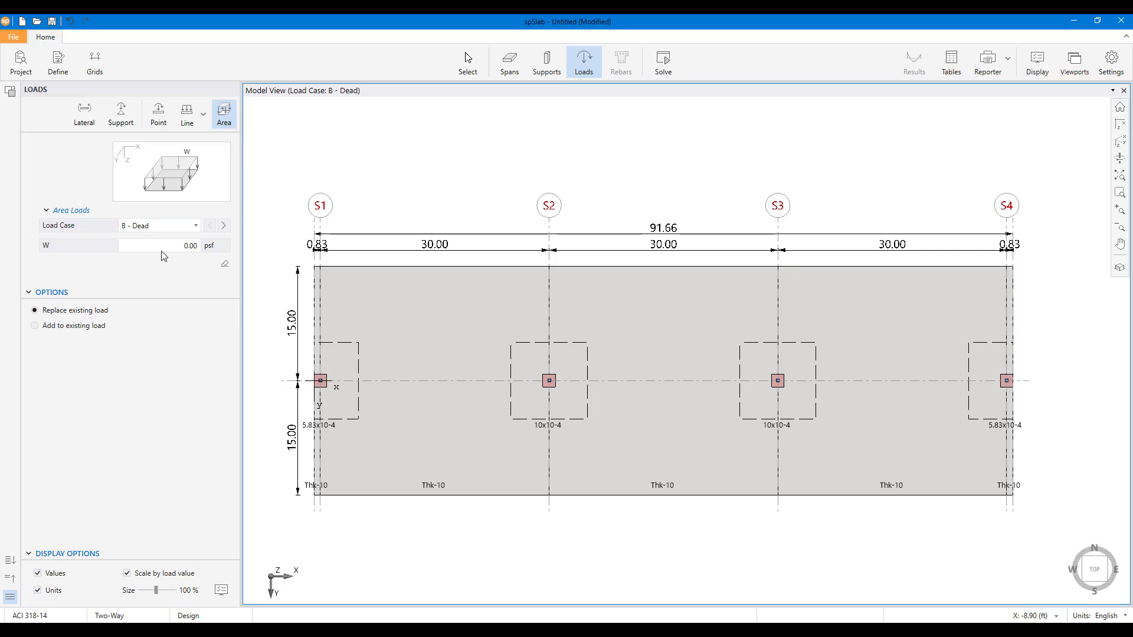
type("20.00")
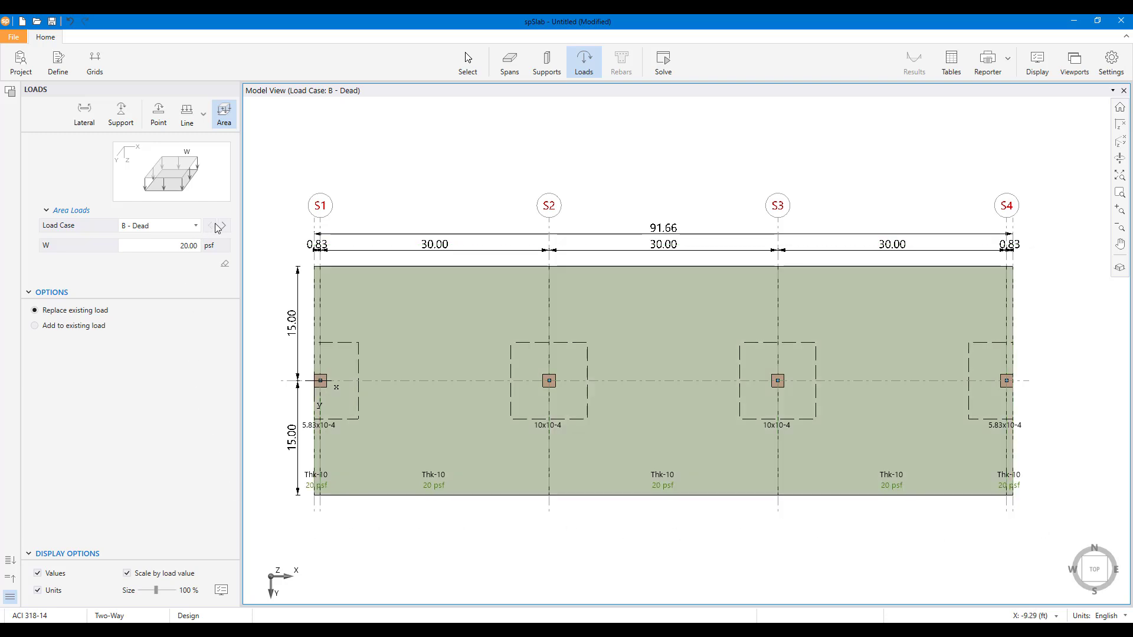
left_click(223, 225)
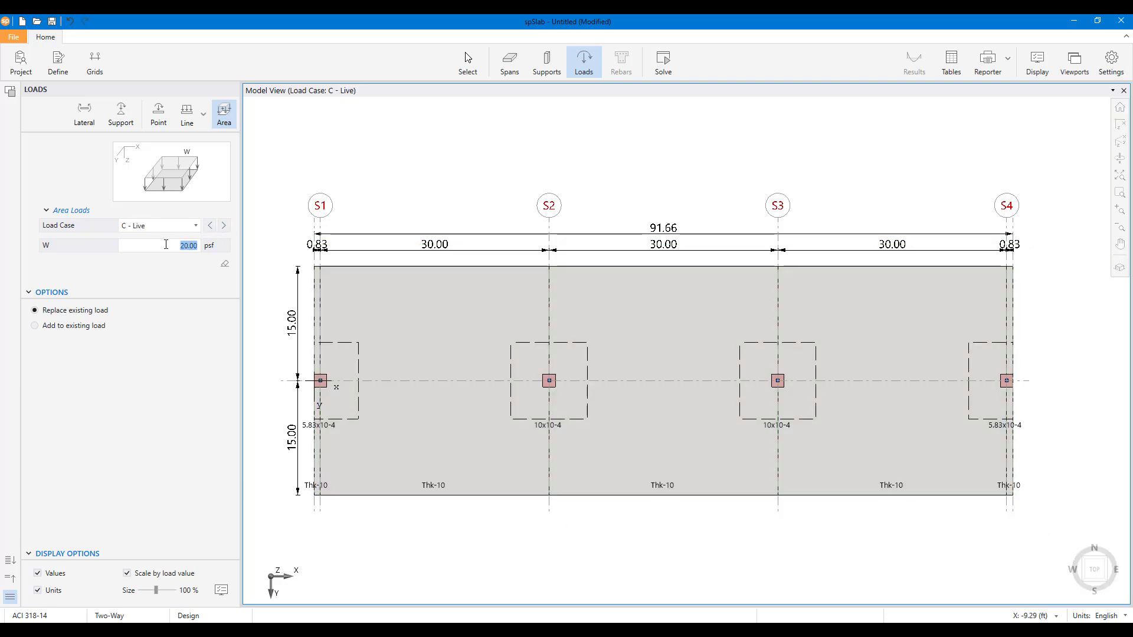
type("60.00")
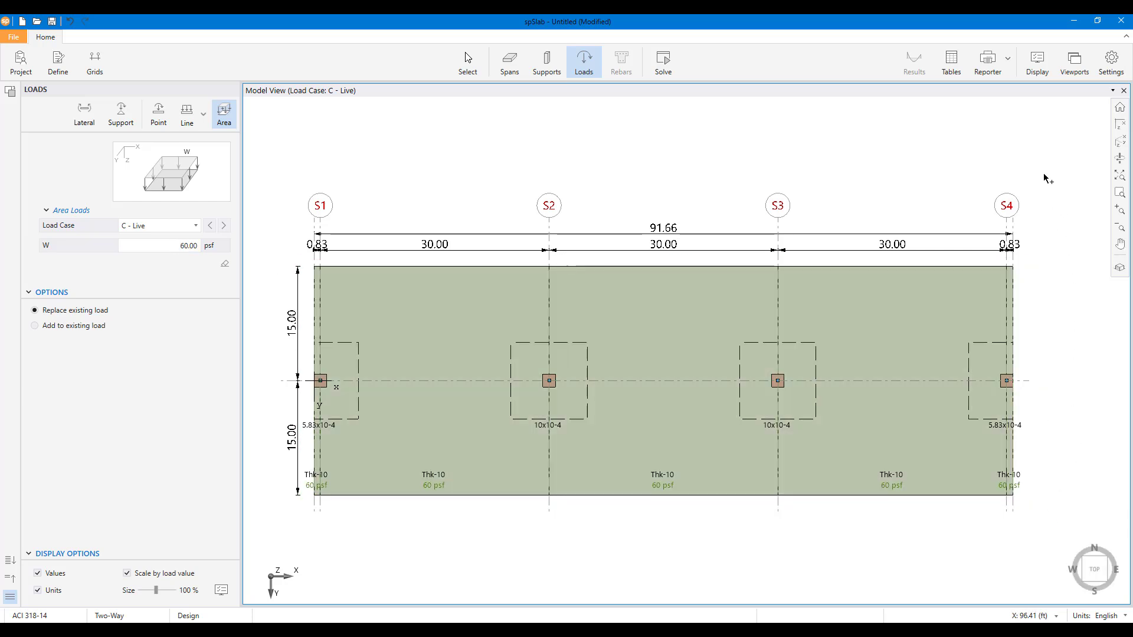
mouse_move(56, 62)
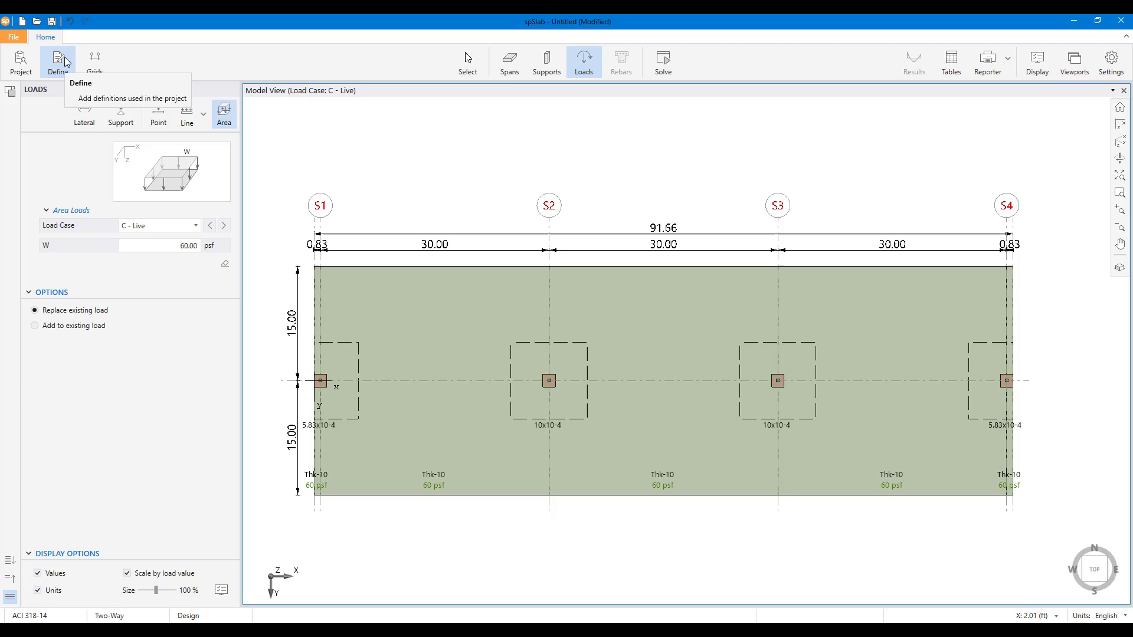
Review load combination U1 as 1.2 self-weight, 1.2 dead and 1.6 live
left_click(56, 62)
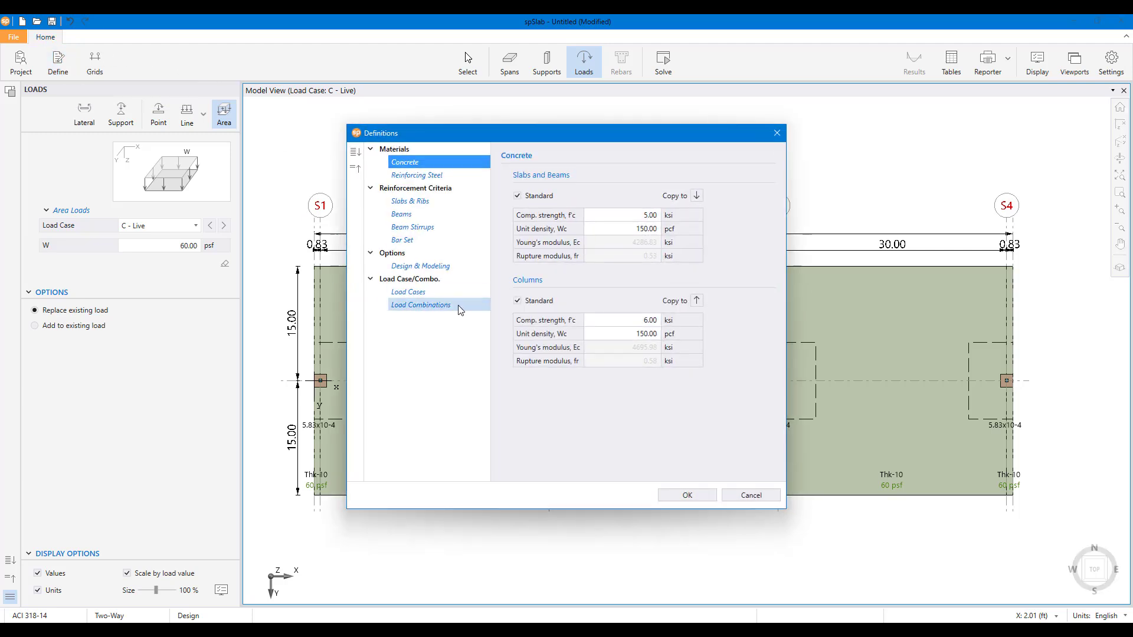
left_click(420, 304)
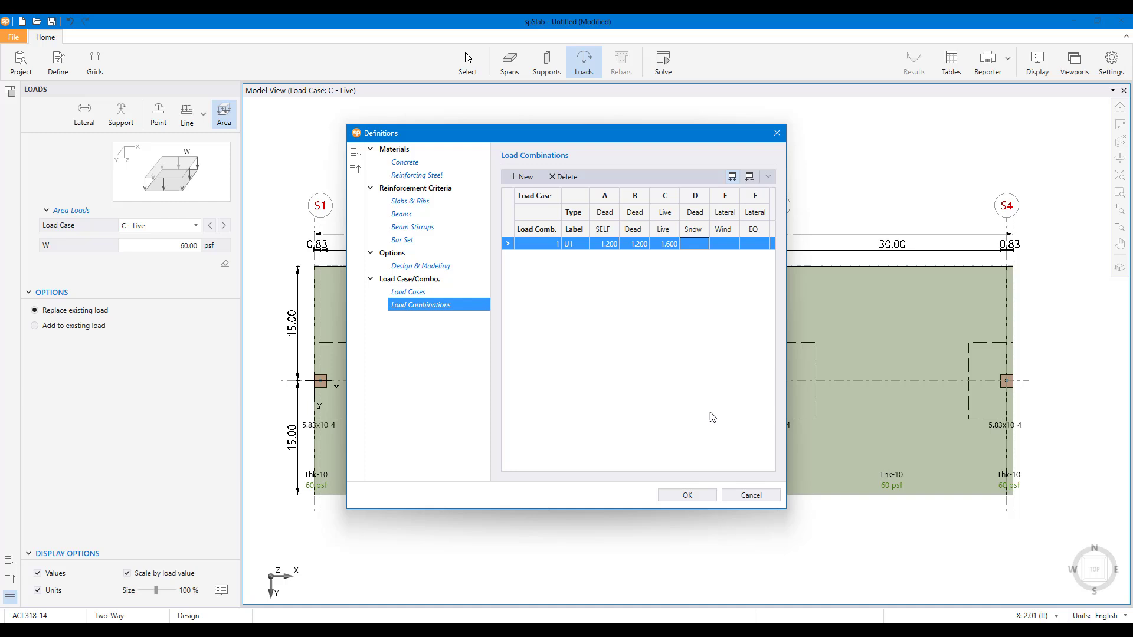
left_click(684, 494)
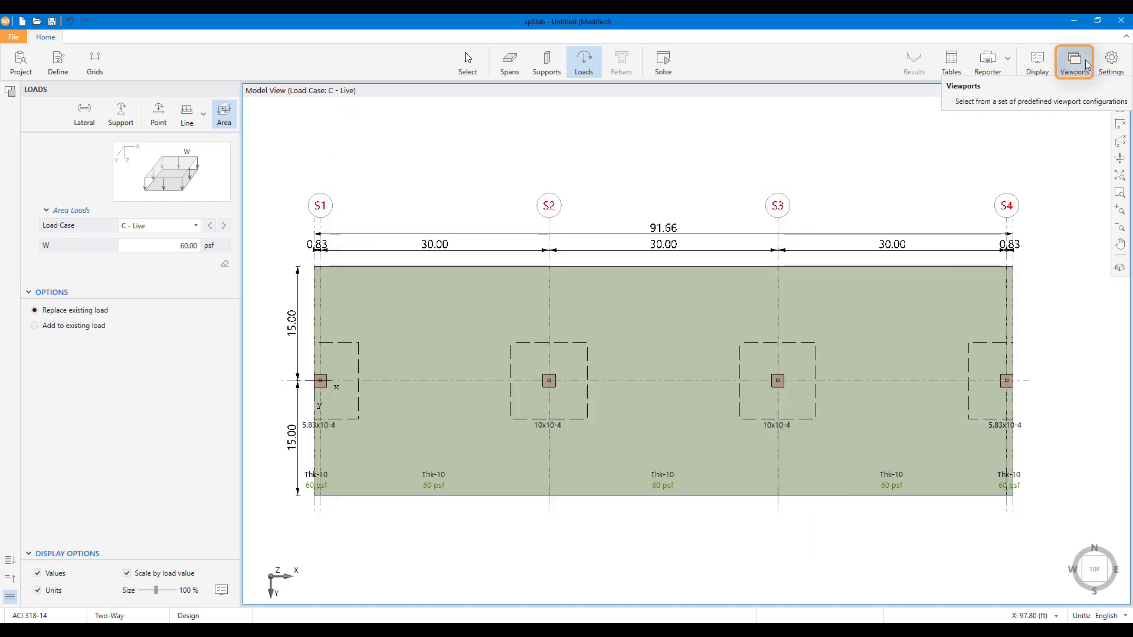
Split the model view into top and front viewports
left_click(1073, 62)
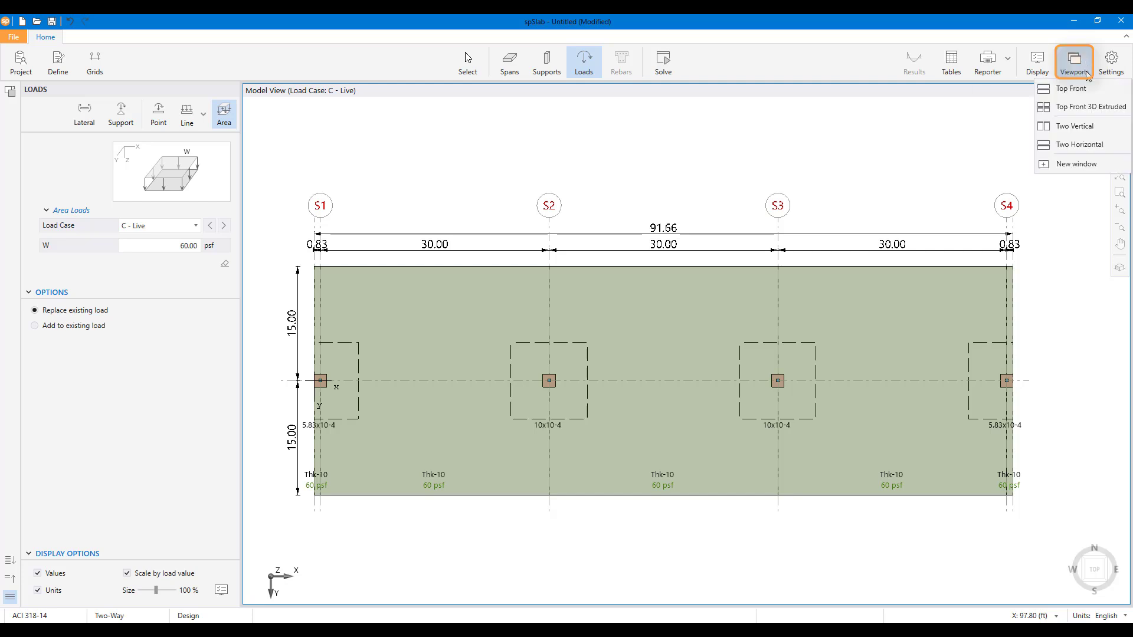
left_click(1077, 144)
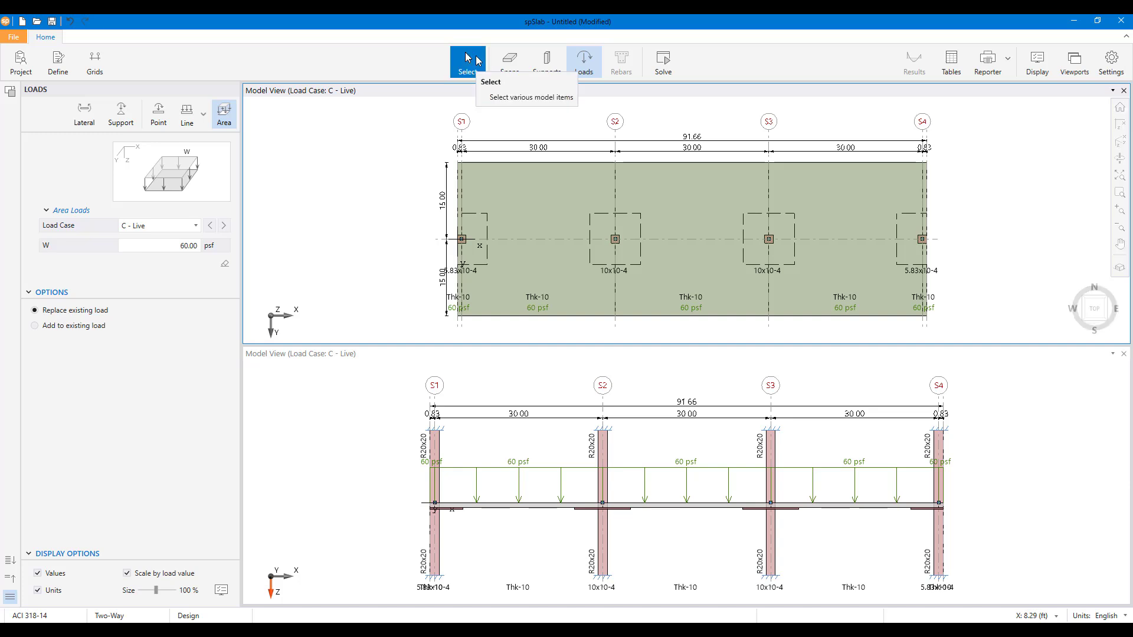
Select the middle span and raise its live area load to 100 psf
left_click(467, 60)
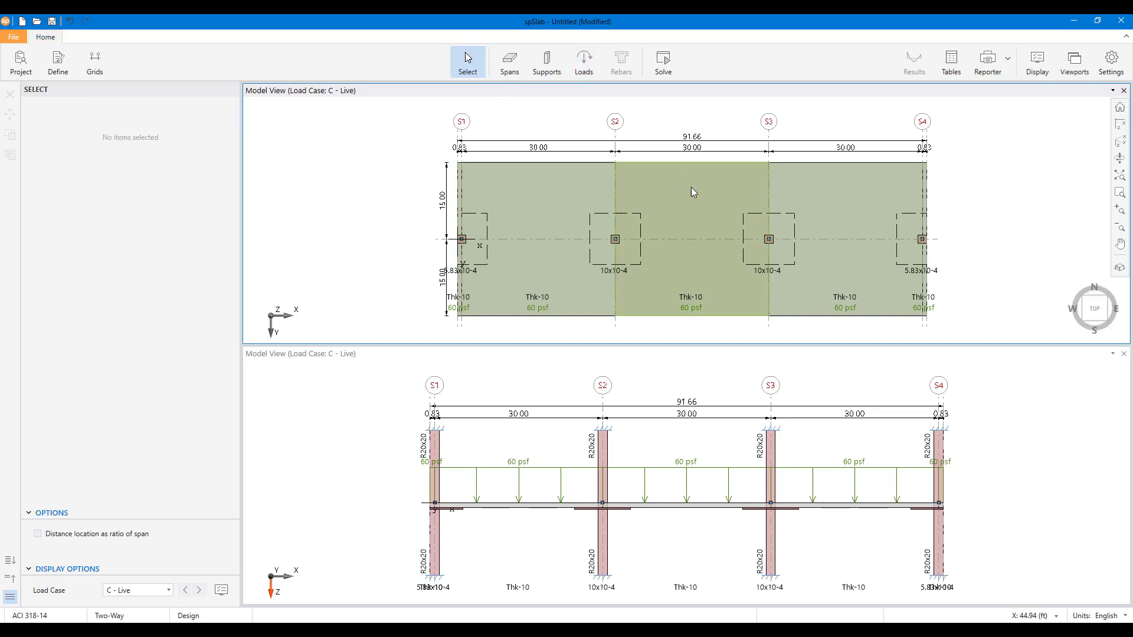
left_click(537, 238)
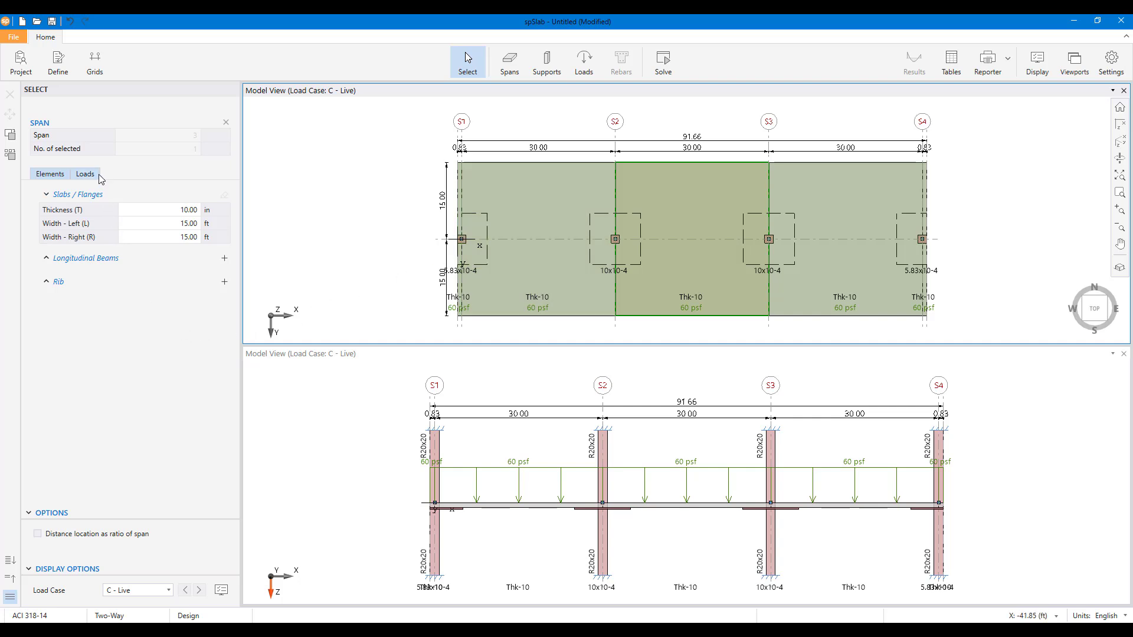
left_click(85, 174)
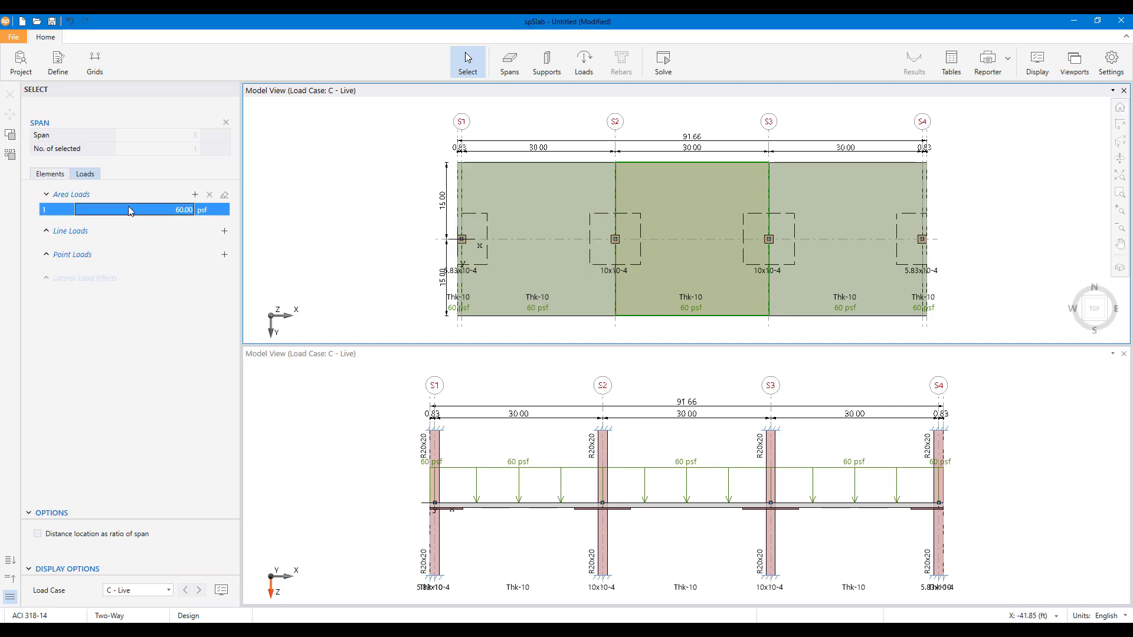
type("100.00")
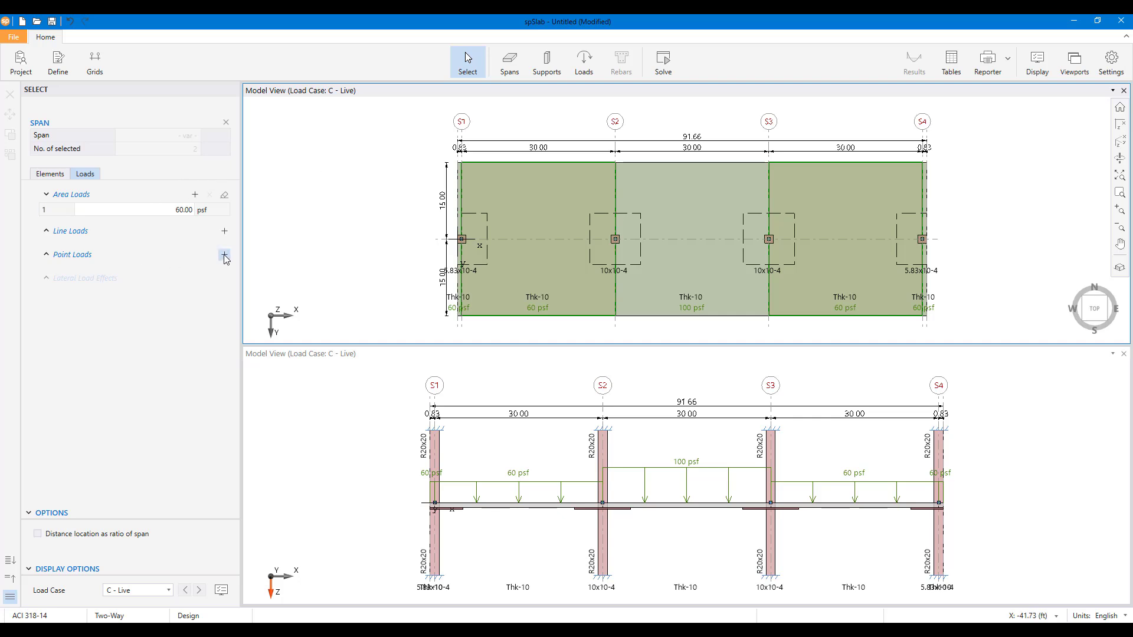
Add 50 kip point loads to the end spans and give supports S2–S3 12 in deep column capitals
left_click(224, 255)
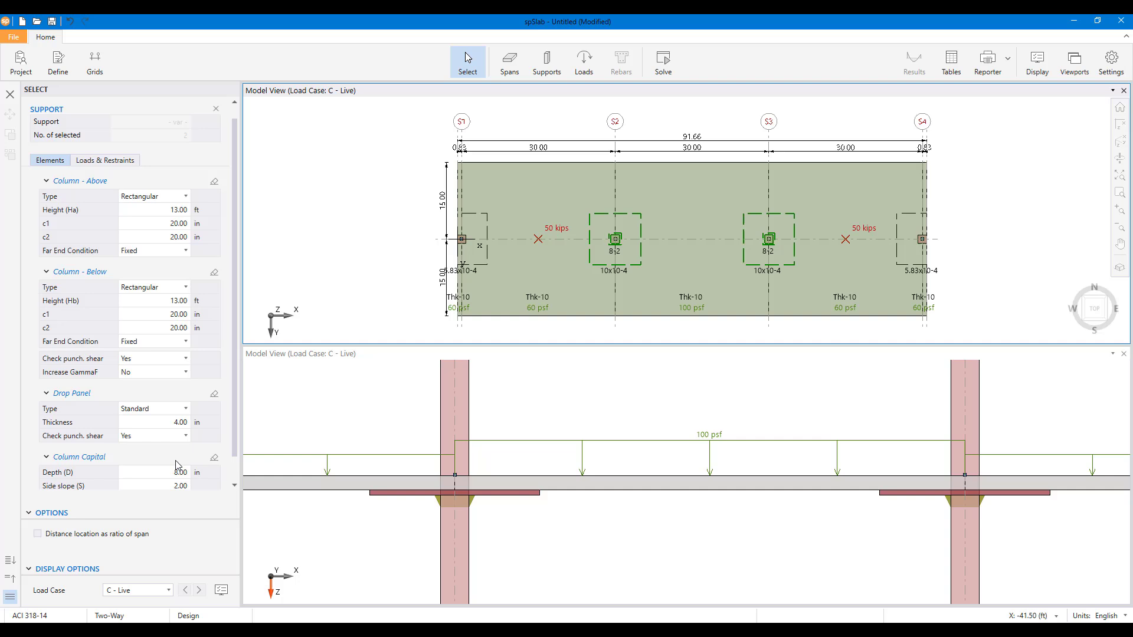
type("12")
type("1")
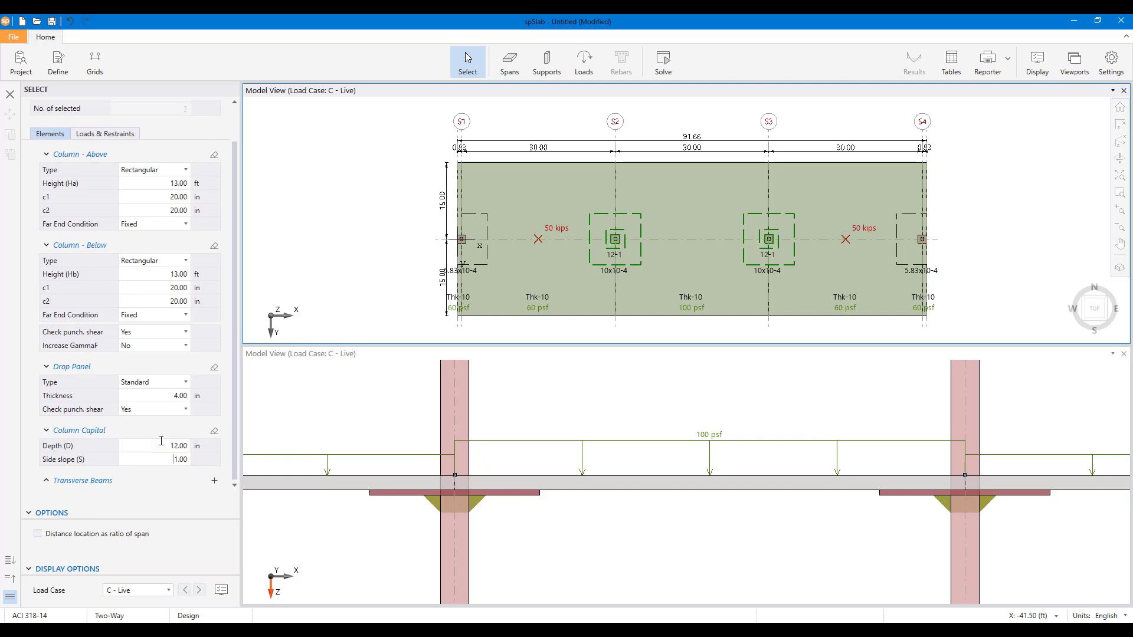
Show the model as a single extruded 3D isometric view with grid lines hidden
left_click(582, 62)
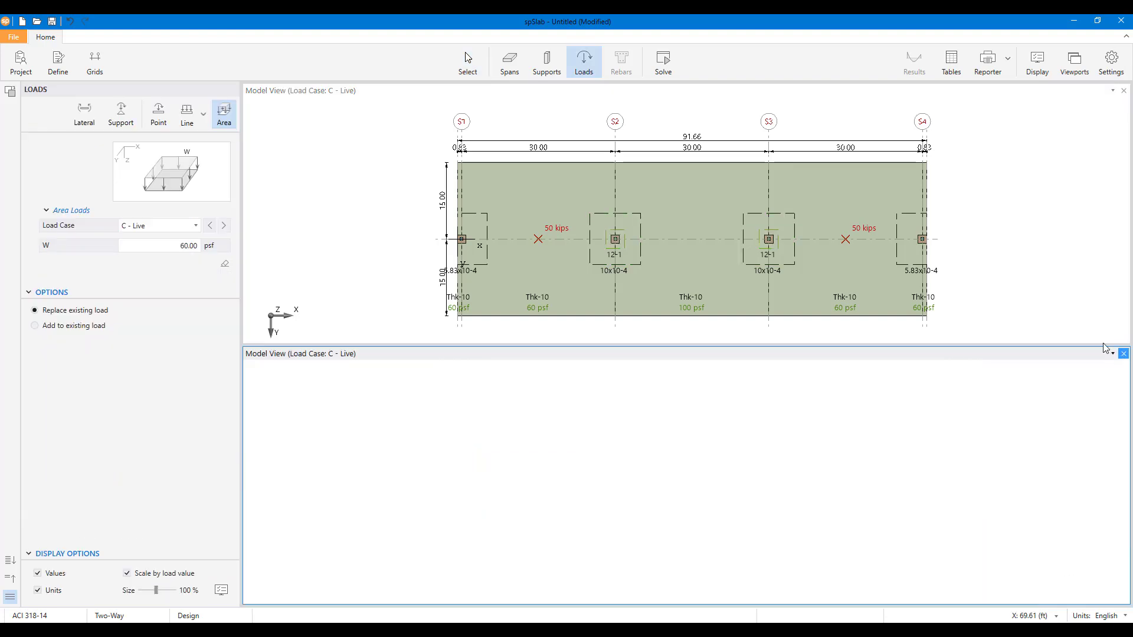
left_click(467, 62)
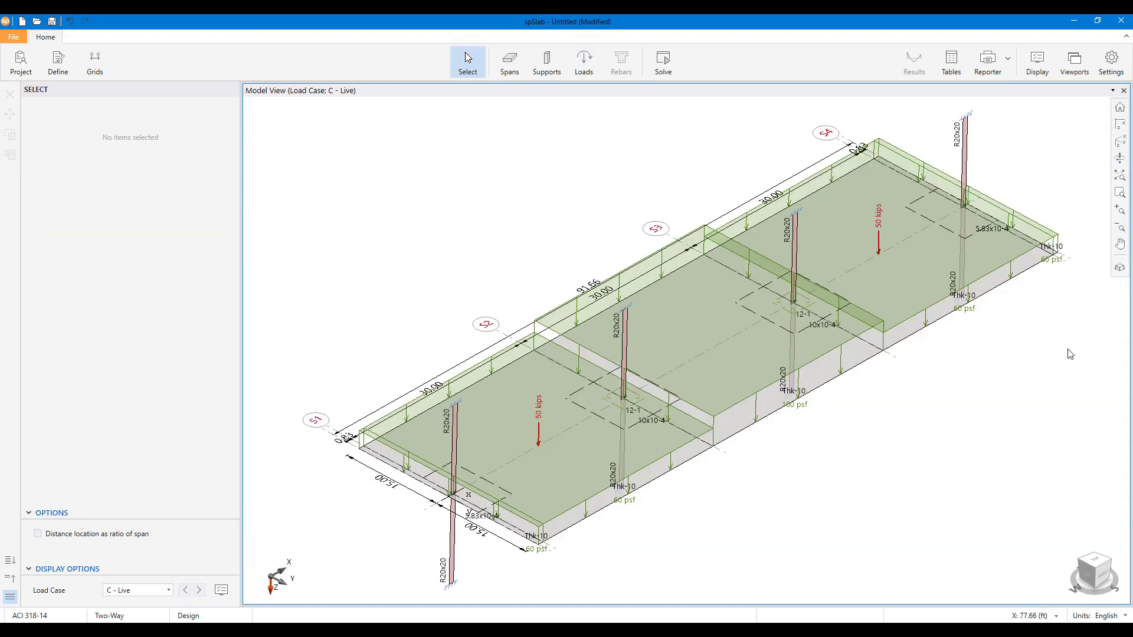
mouse_move(1119, 268)
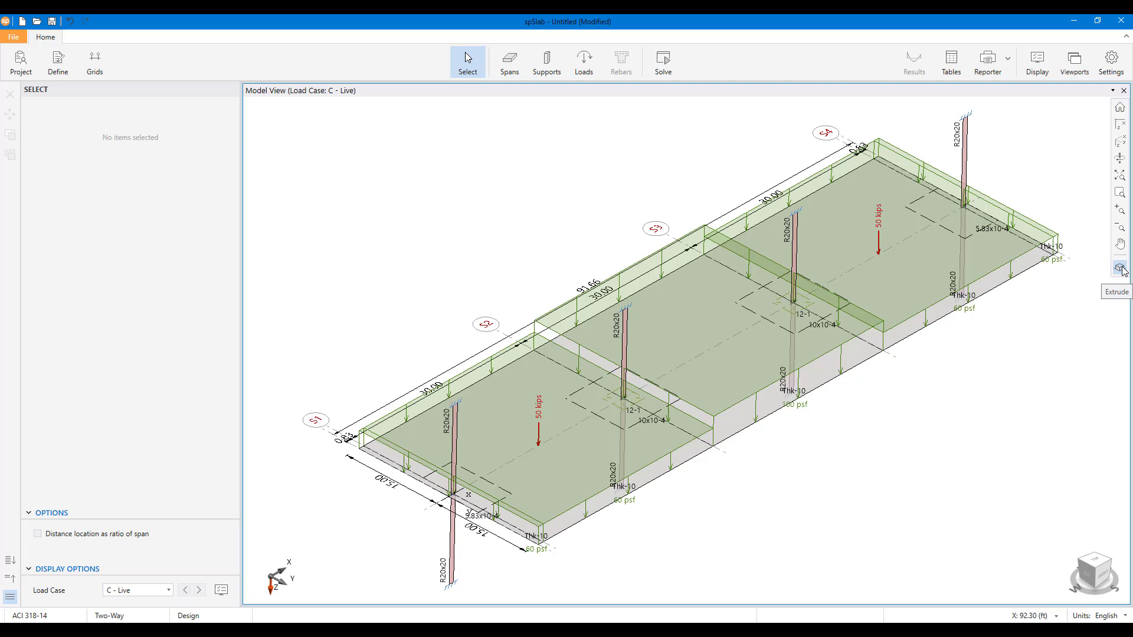
left_click(1036, 61)
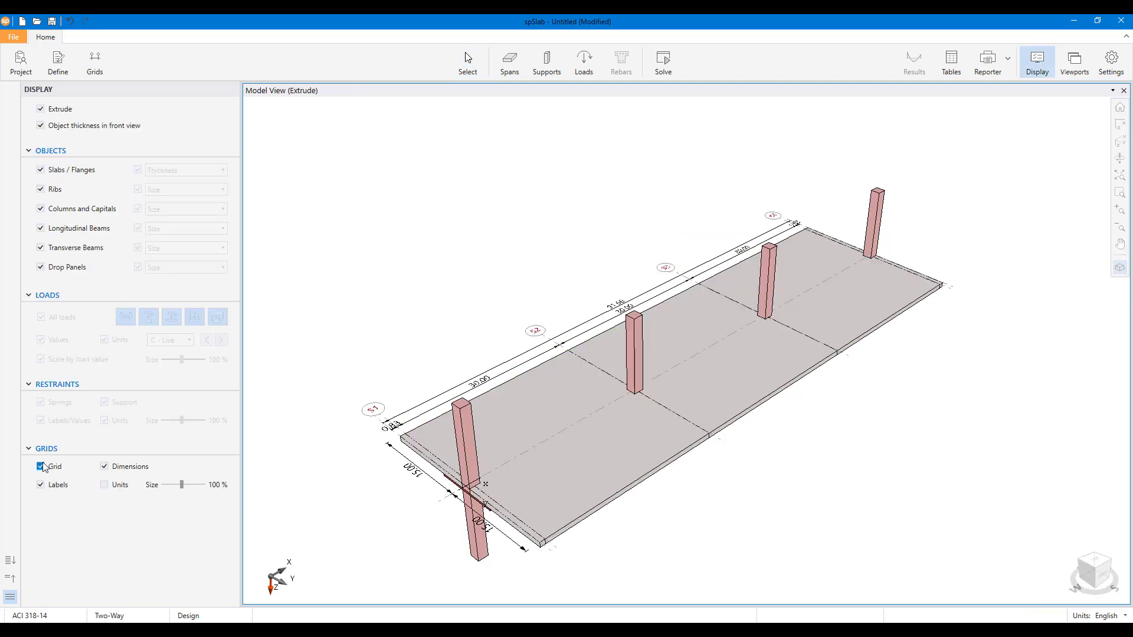
left_click(41, 466)
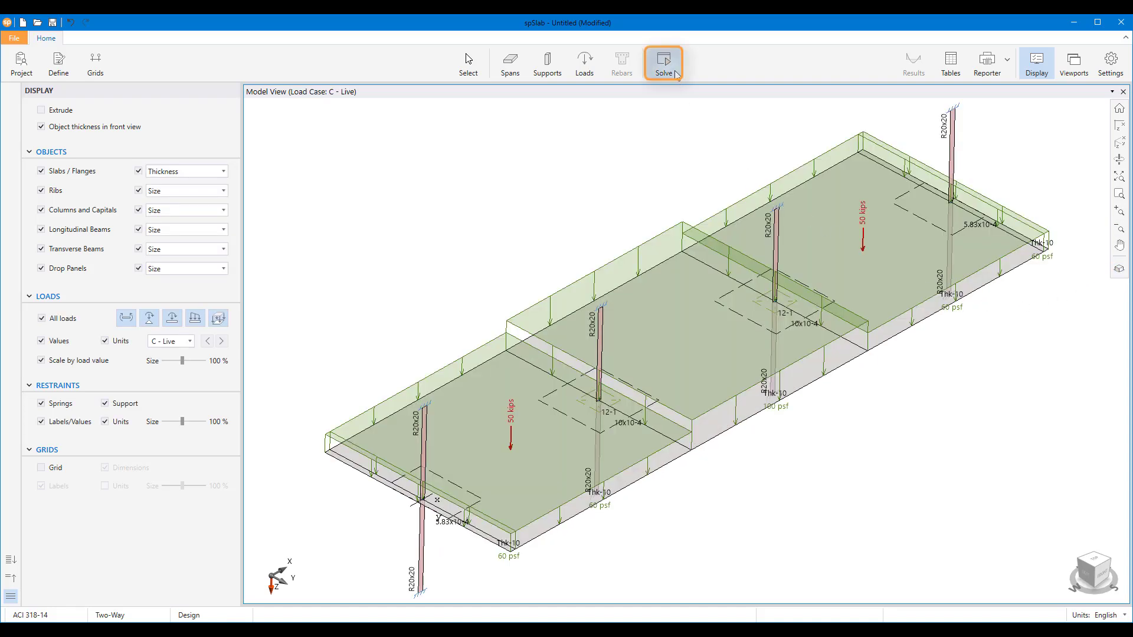
Review the design and deflection options, then run the slab analysis to get shear and moment envelopes
left_click(661, 63)
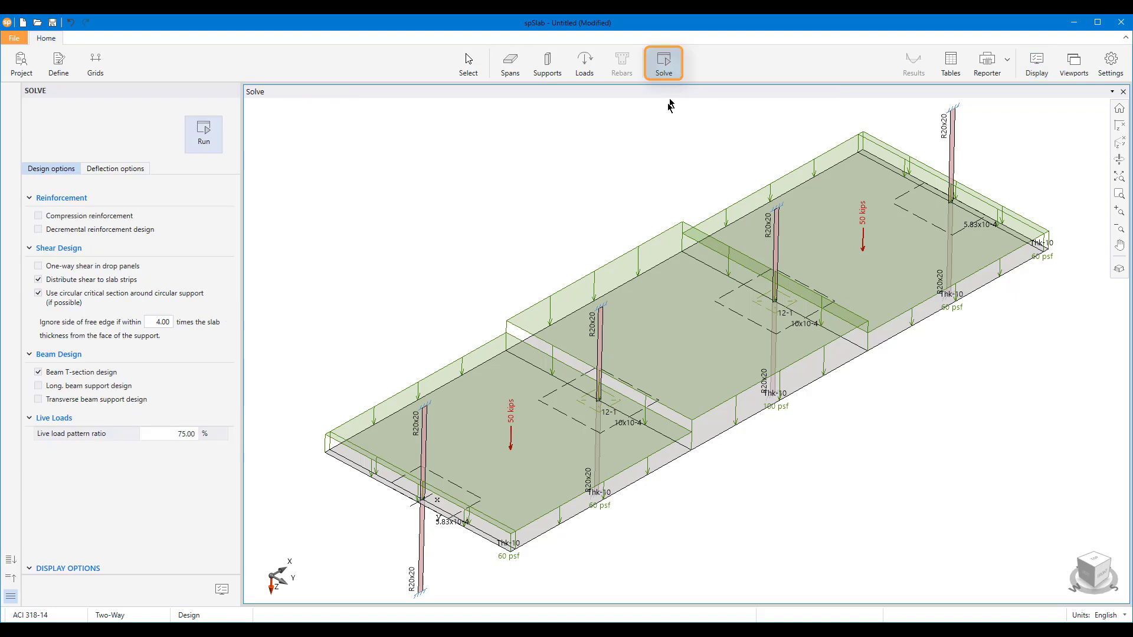
mouse_move(197, 197)
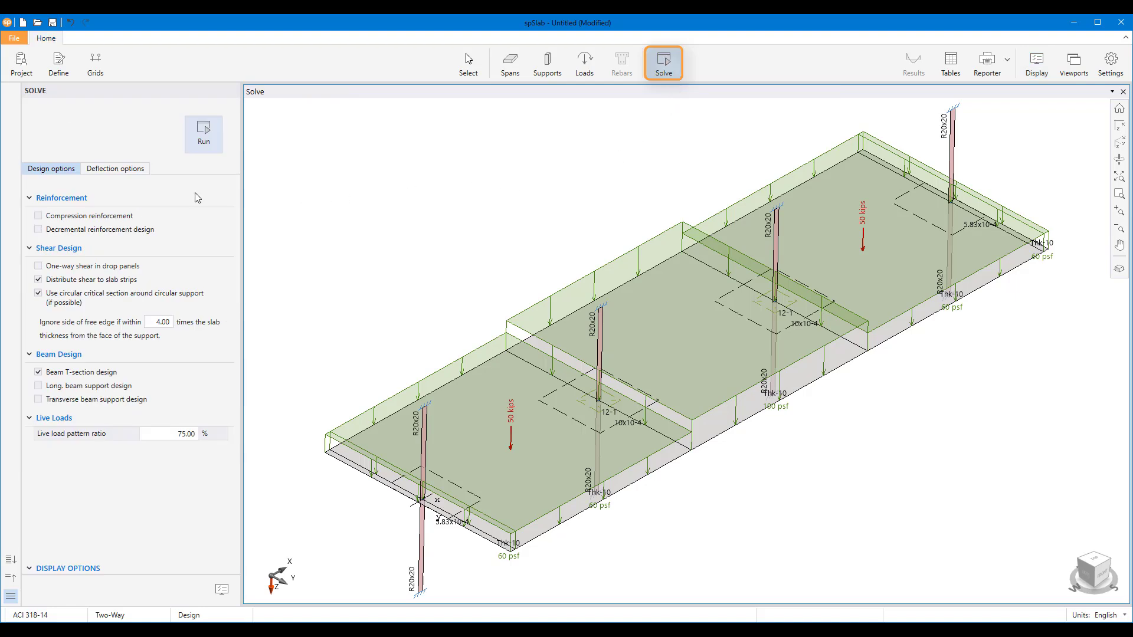
left_click(115, 169)
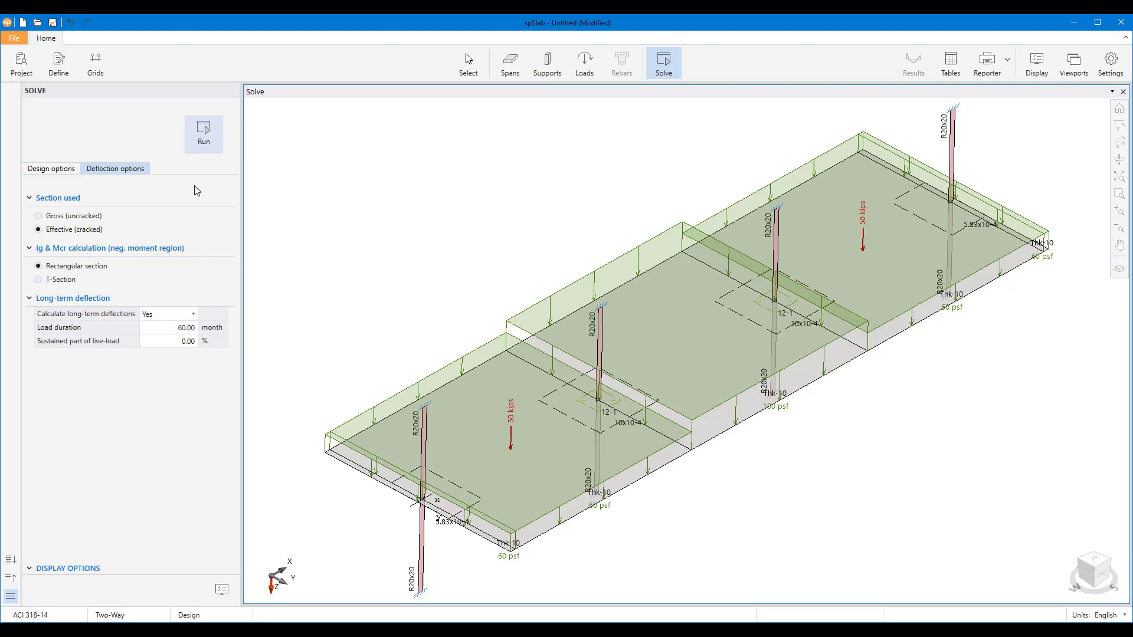
mouse_move(203, 133)
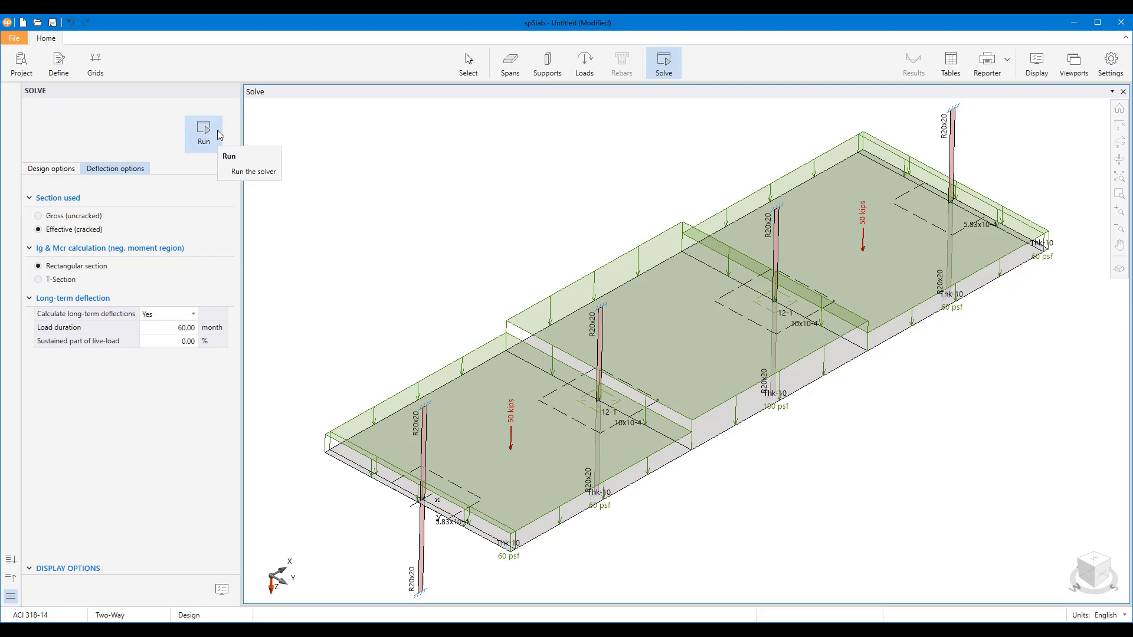
left_click(203, 133)
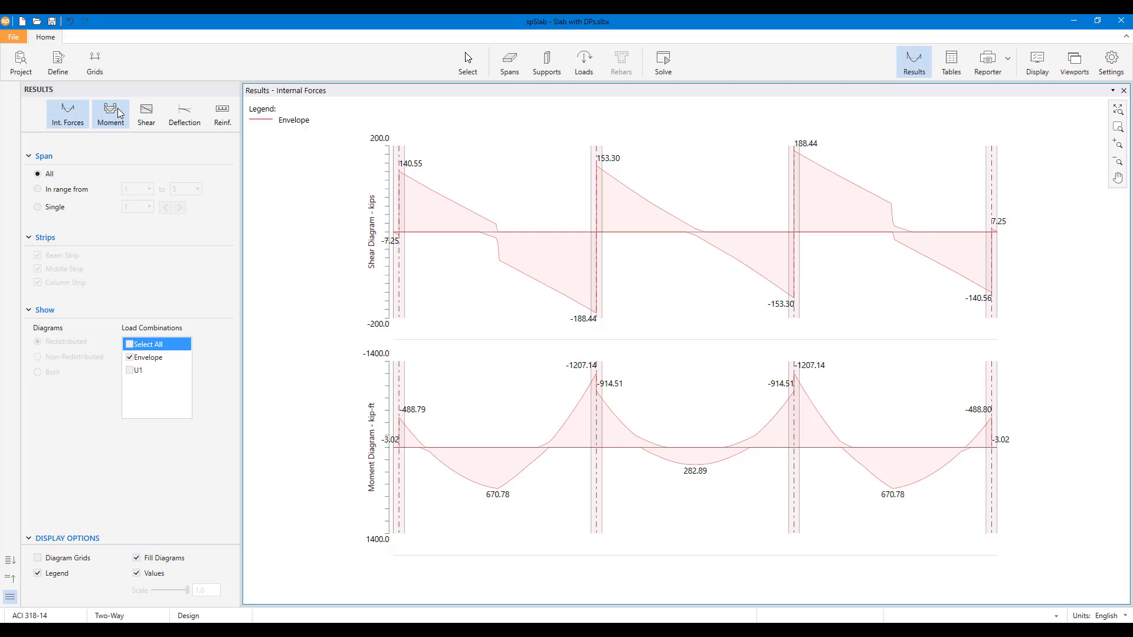
Review the shear capacity and flexural reinforcement diagrams, then show moment capacity
left_click(145, 113)
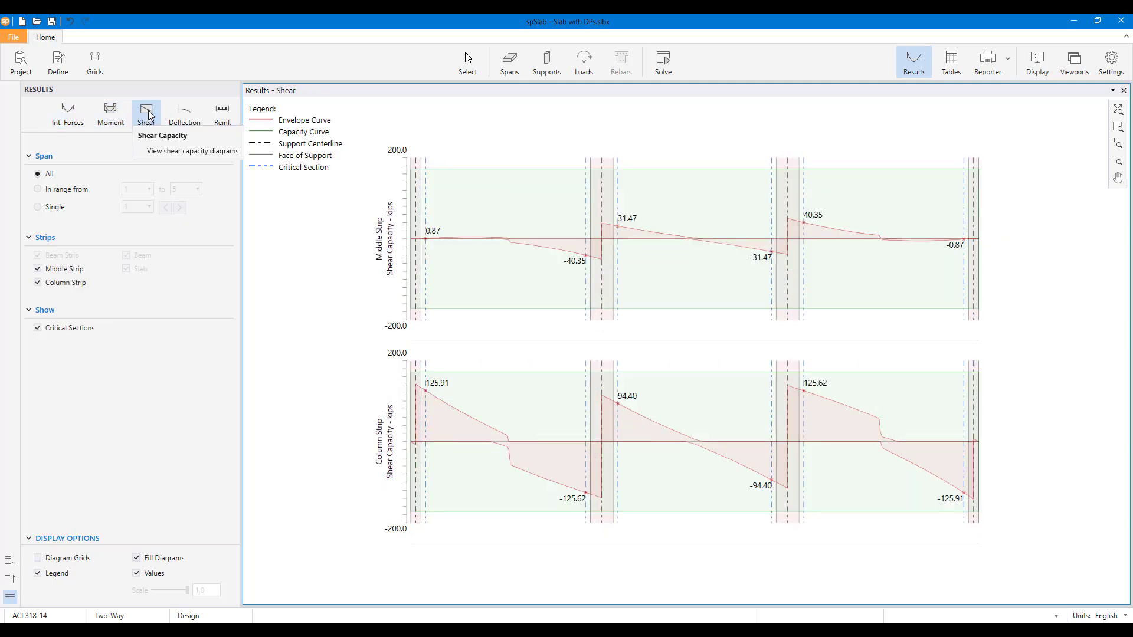
left_click(222, 112)
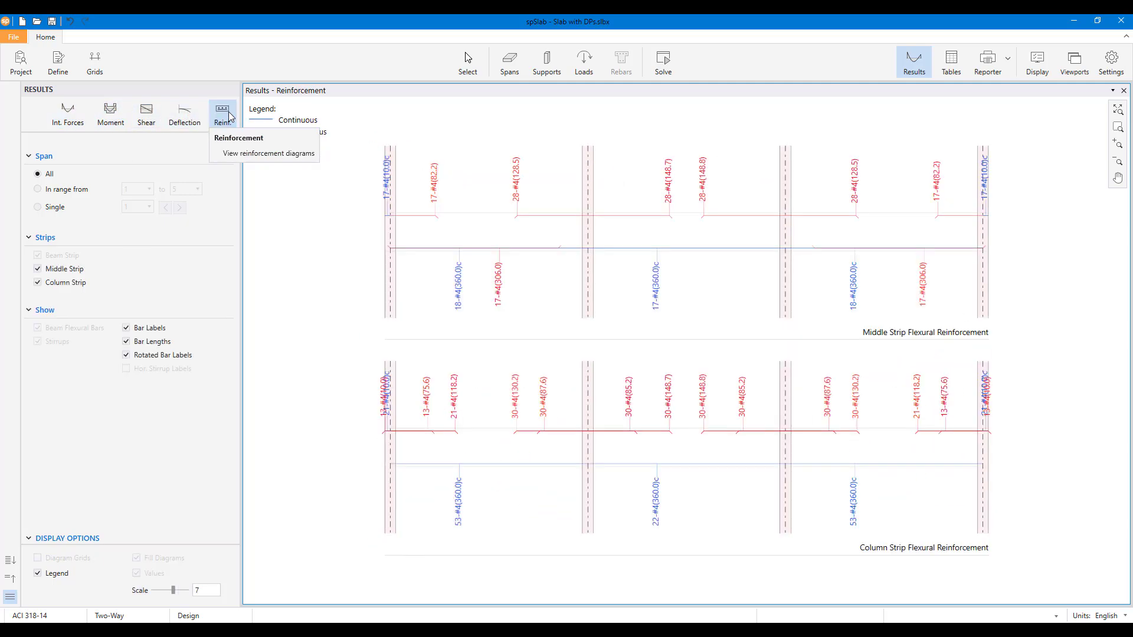
left_click(110, 114)
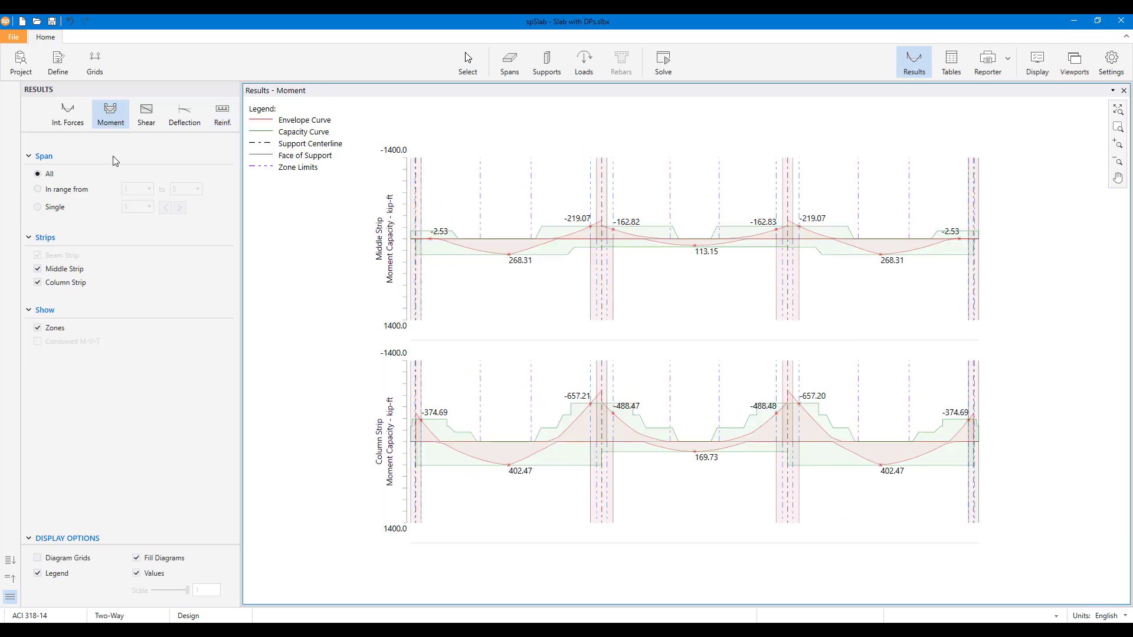
Hide the middle strip and limit the moment capacity diagram to a single span
left_click(38, 269)
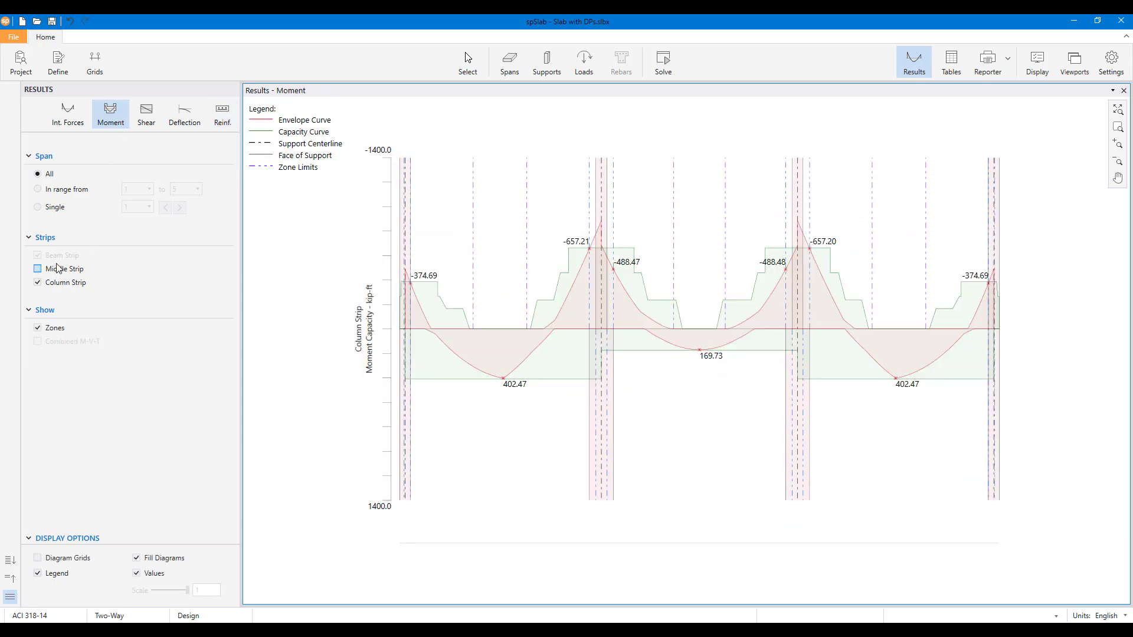
left_click(37, 189)
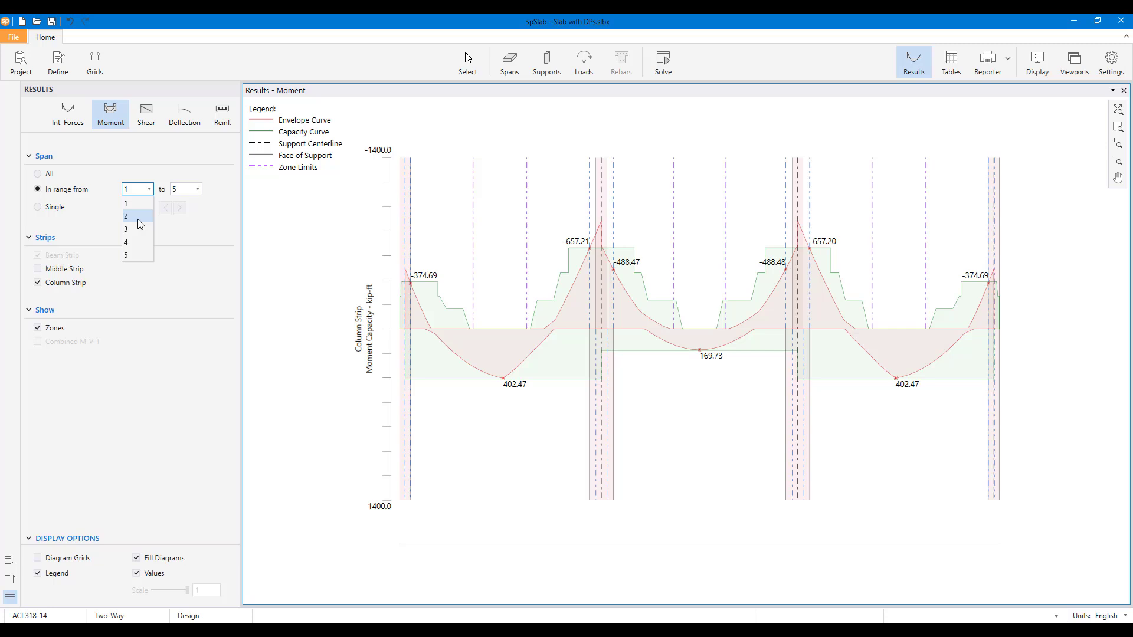
left_click(126, 216)
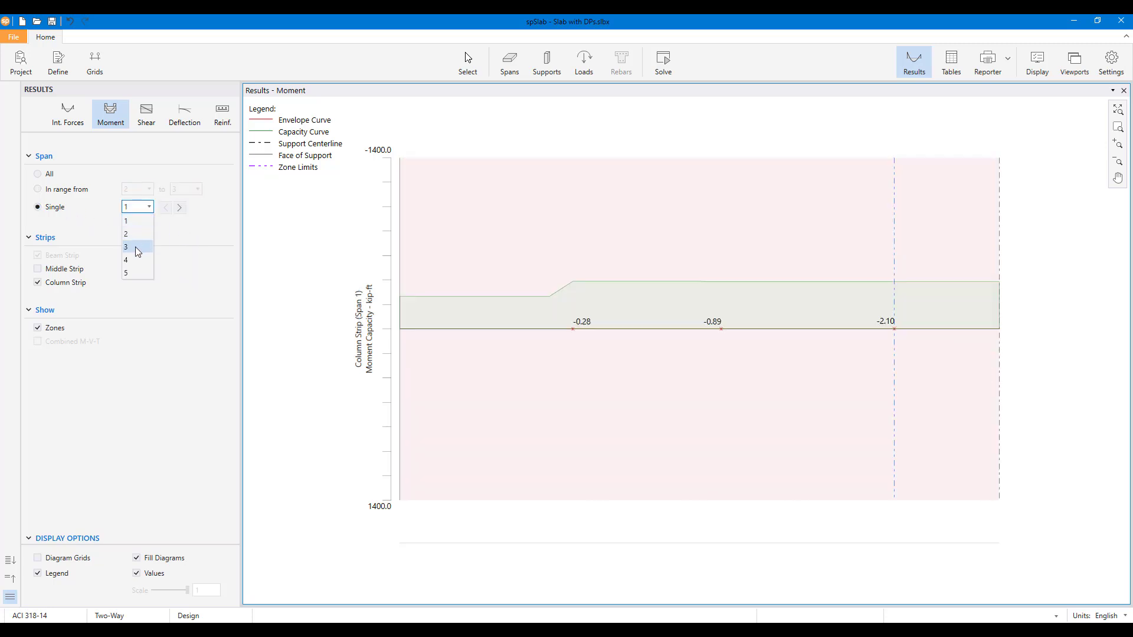
Show the column strip moment capacity diagram for span 3 alone
left_click(127, 247)
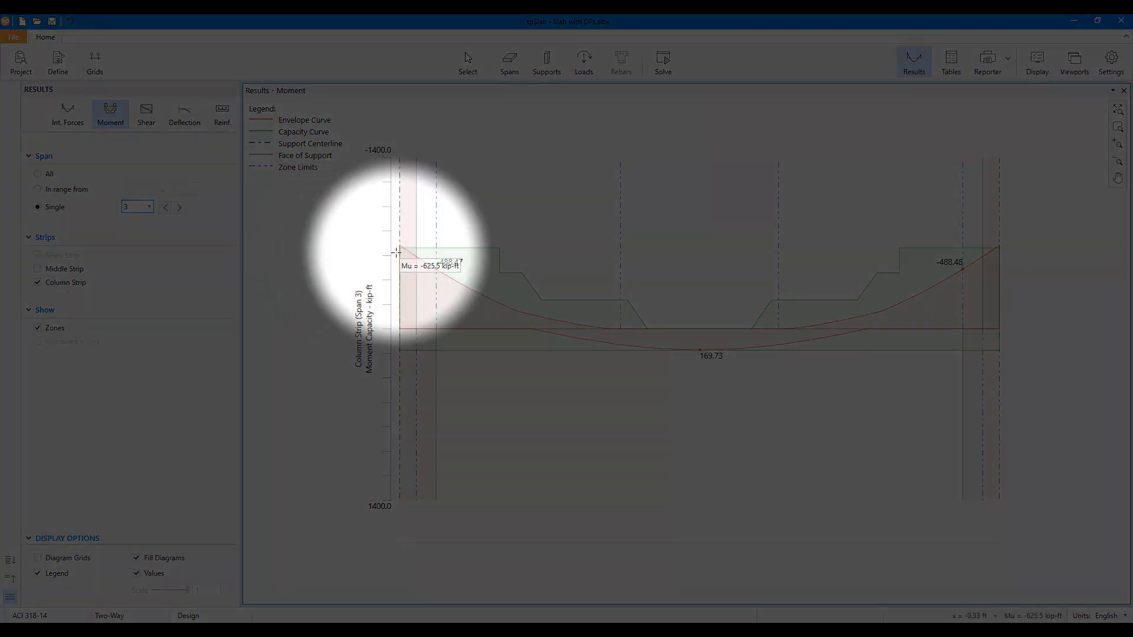
mouse_move(457, 280)
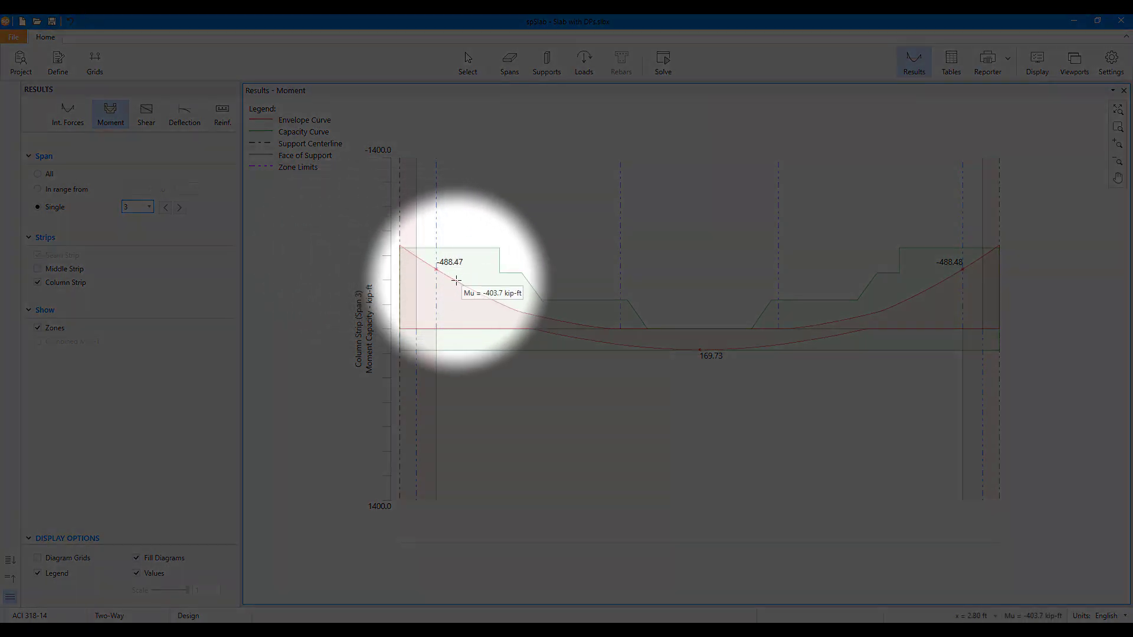
mouse_move(522, 307)
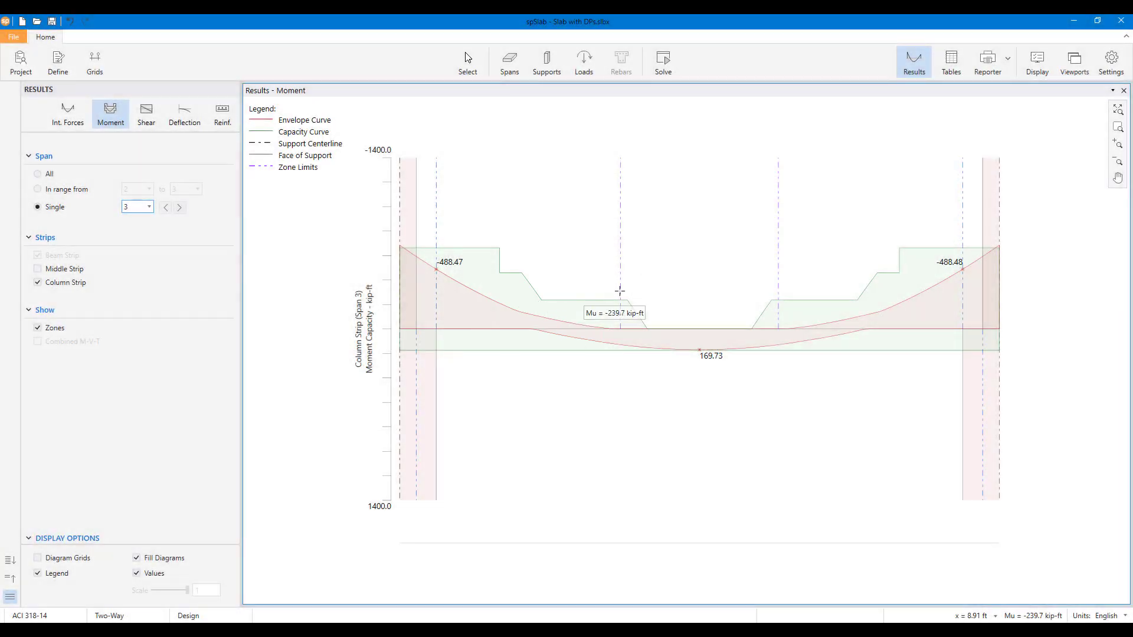
mouse_move(950, 62)
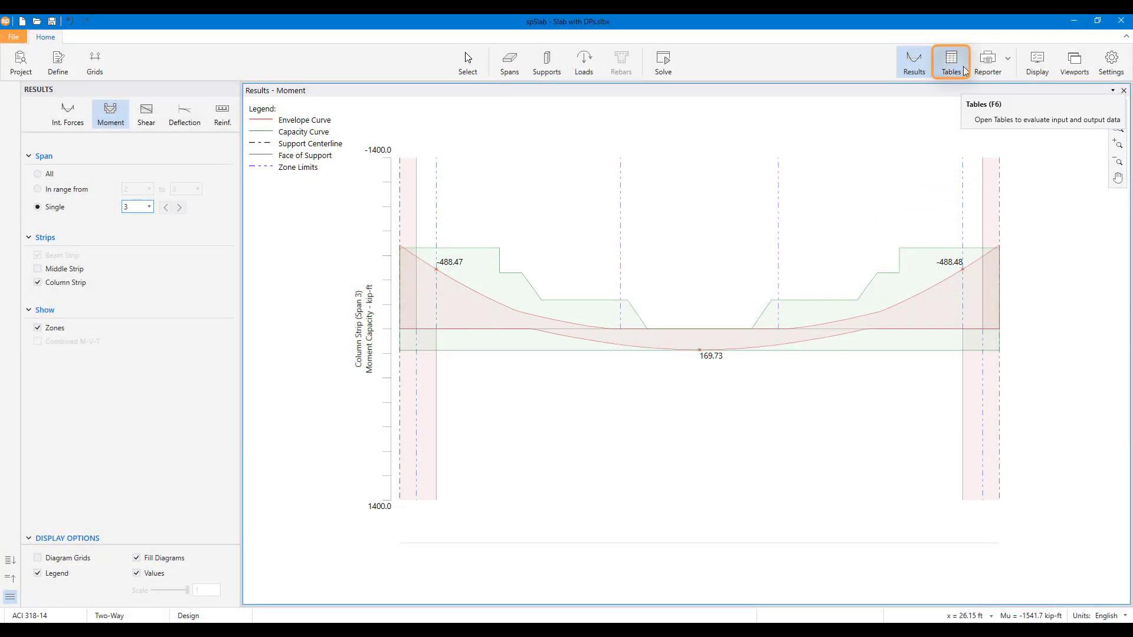
left_click(950, 61)
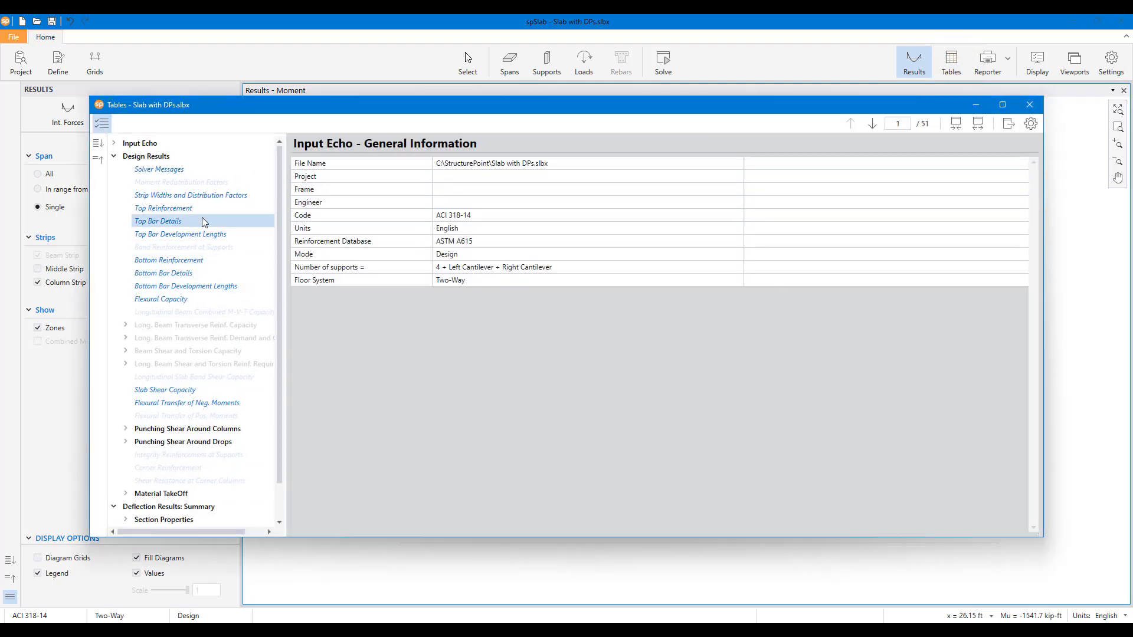
left_click(163, 208)
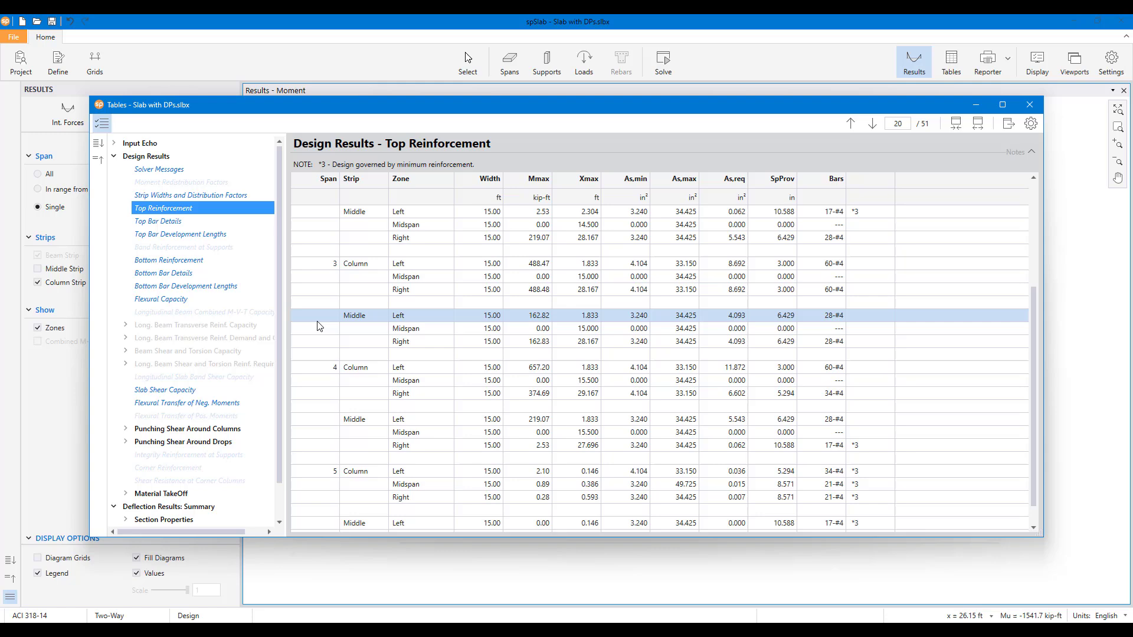
left_click(182, 454)
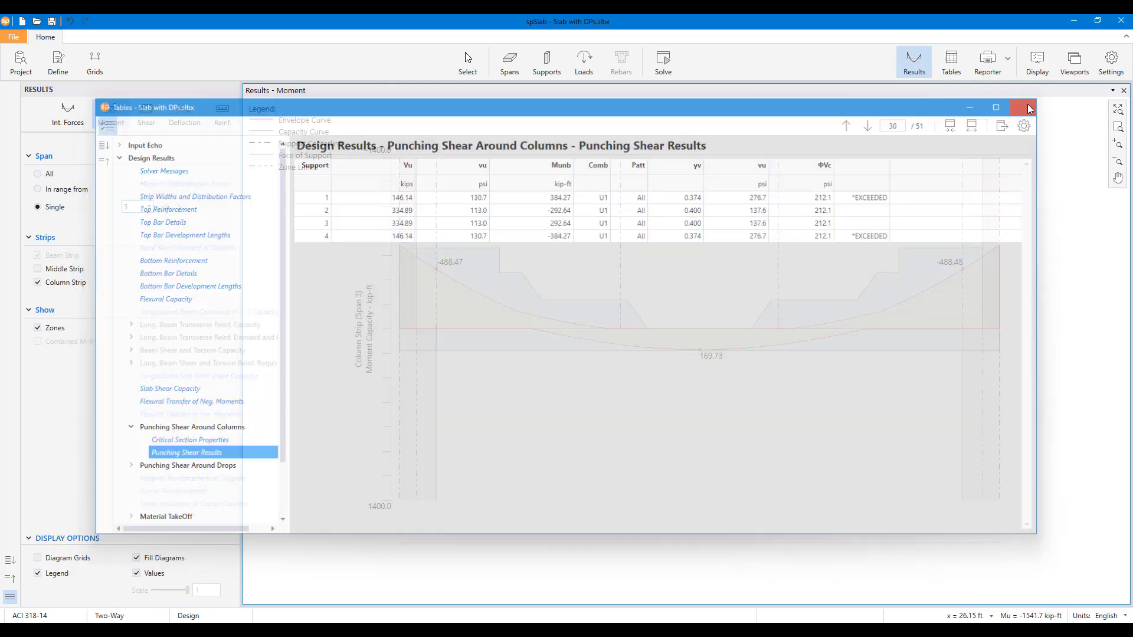
left_click(1027, 108)
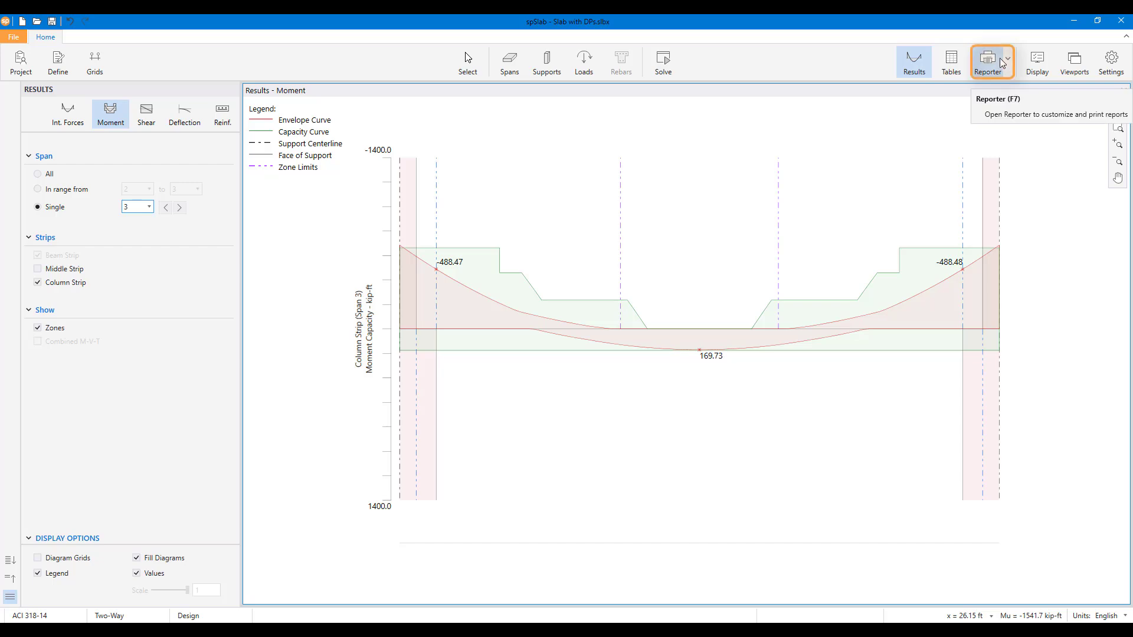
Generate the slab report in spReporter and jump to its Bottom Reinforcement section
left_click(987, 62)
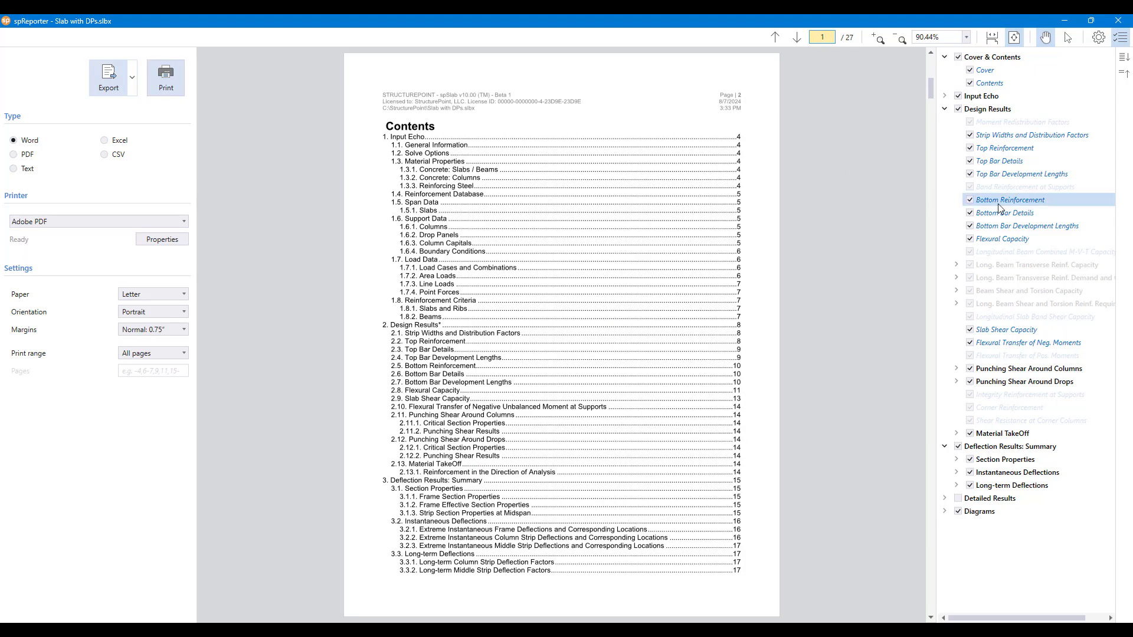
left_click(1008, 199)
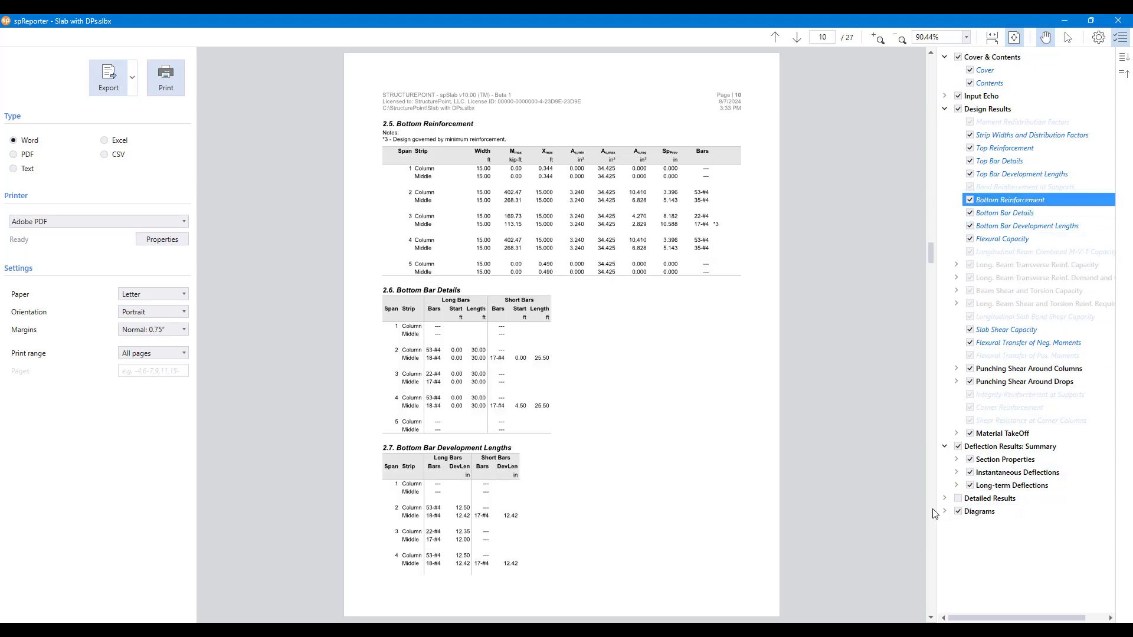